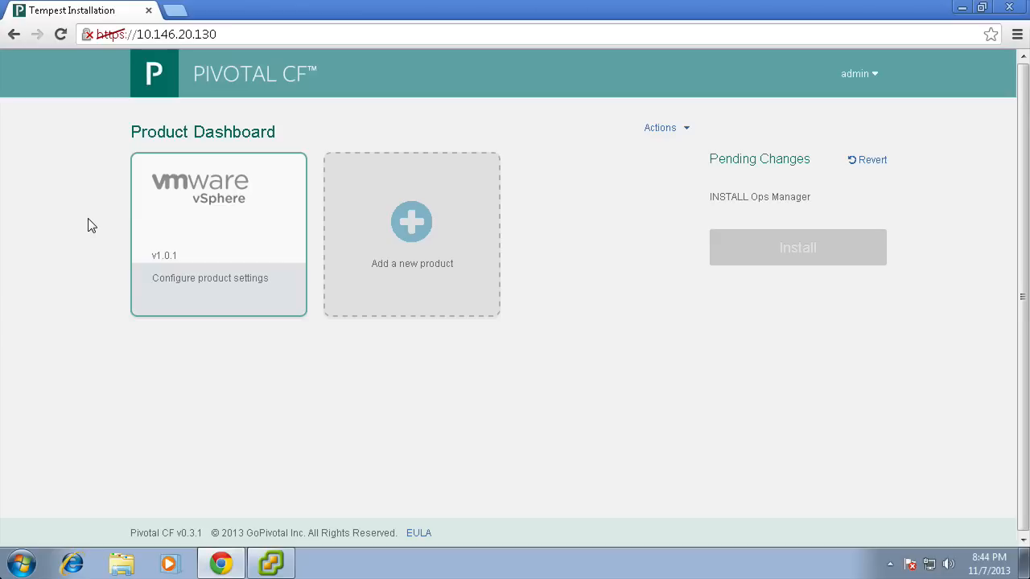
Enter the vCenter credentials with user name 'root' in the vSphere settings form
{"action": "left_click", "coordinate": [209, 277]}
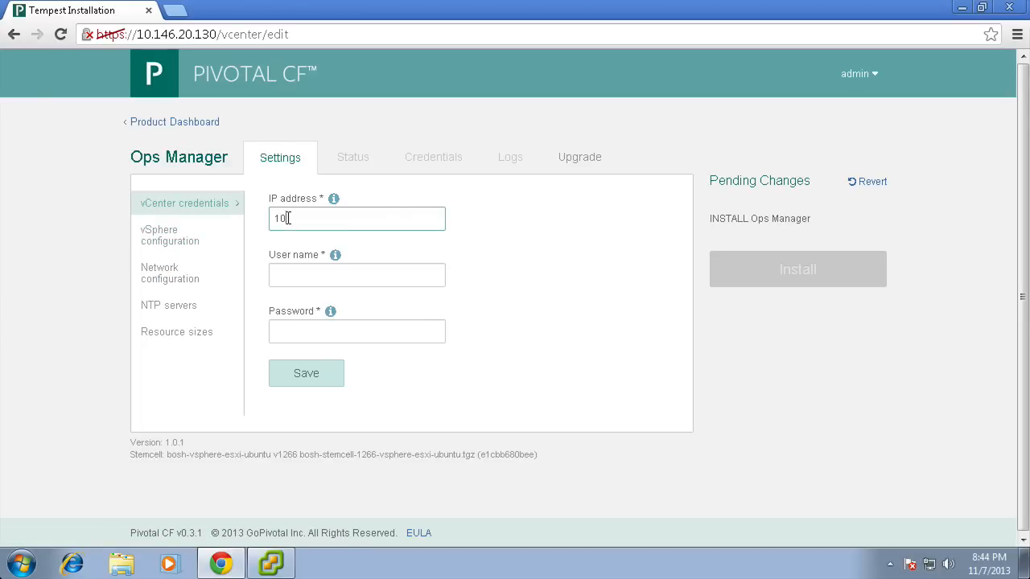
{"action": "type", "text": "roo"}
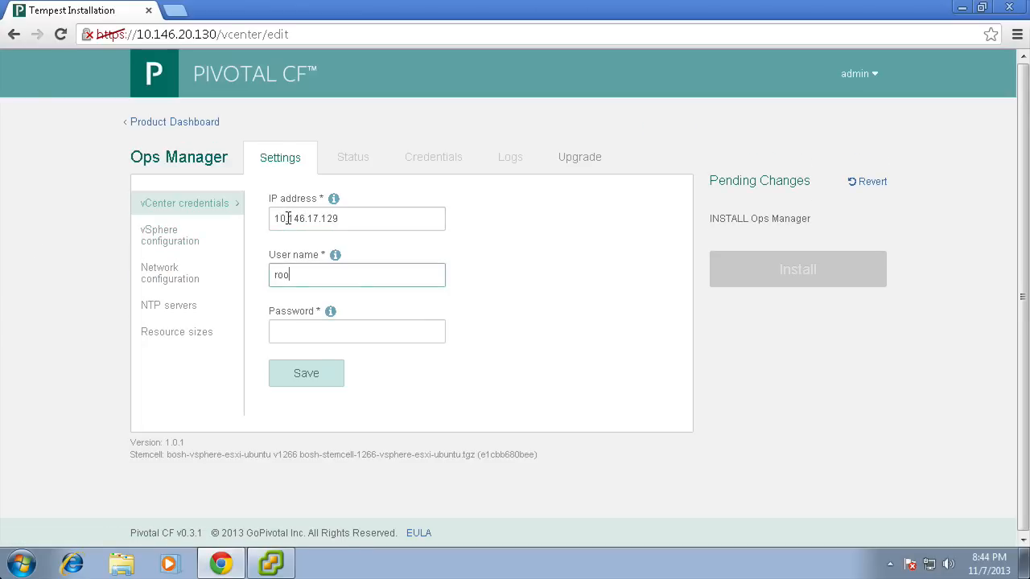
{"action": "left_click", "coordinate": [306, 373]}
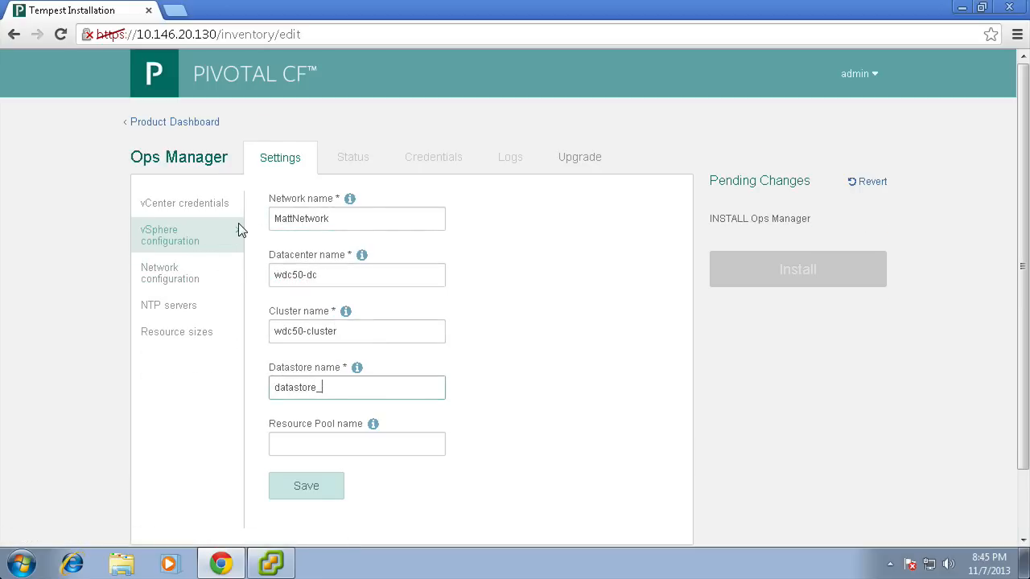
Save the network configuration with the 10.146.20.x IP range, reserved ranges, DNS and gateway
{"action": "left_click", "coordinate": [170, 273]}
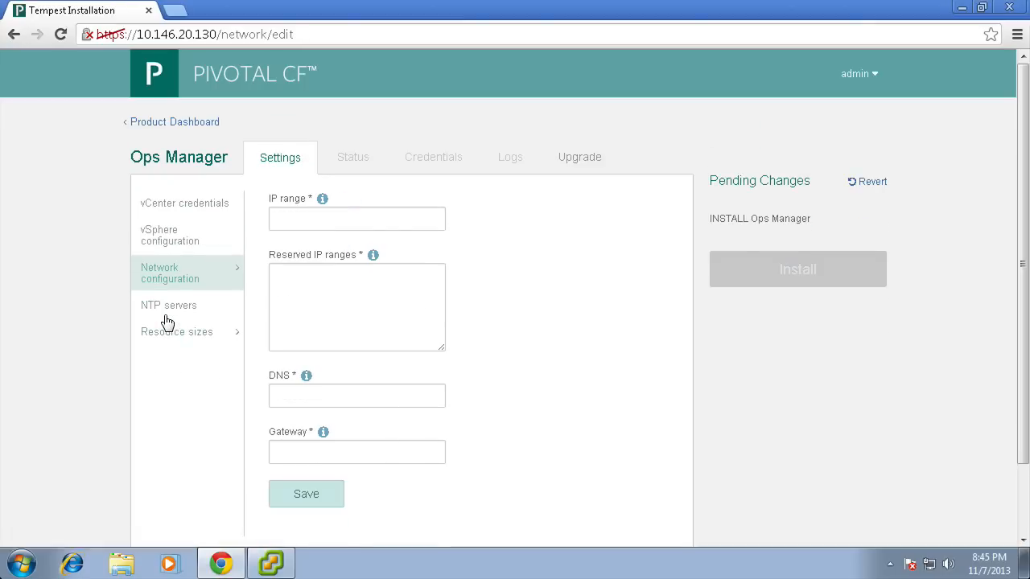
{"action": "type", "text": "10.146.20."}
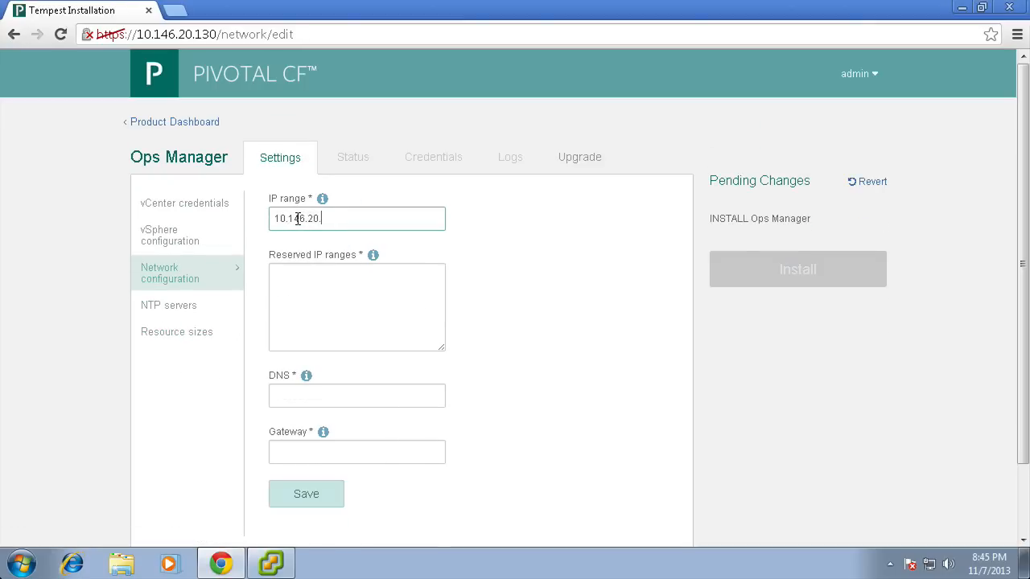
{"action": "type", "text": "10.146."}
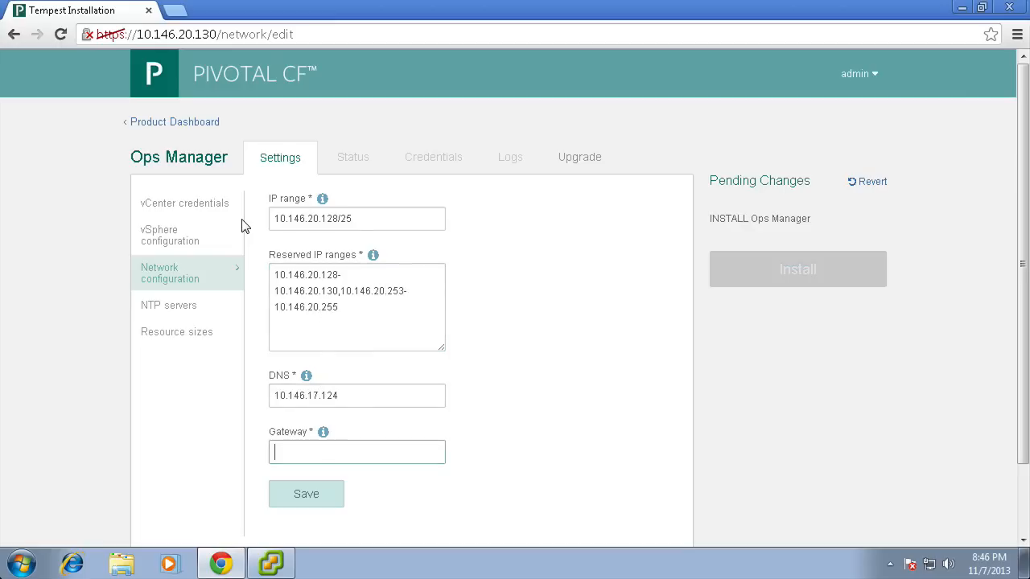
{"action": "left_click", "coordinate": [306, 492]}
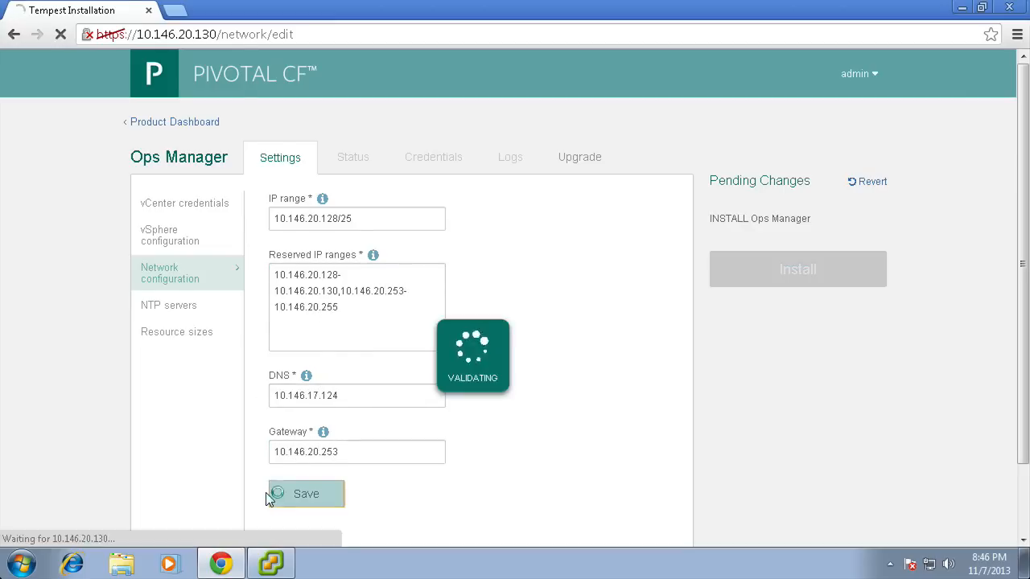
Set the NTP server, review resource sizes and return to the product dashboard
{"action": "left_click", "coordinate": [169, 305]}
{"action": "type", "text": "ntp1-pao11.eng.vmware.c"}
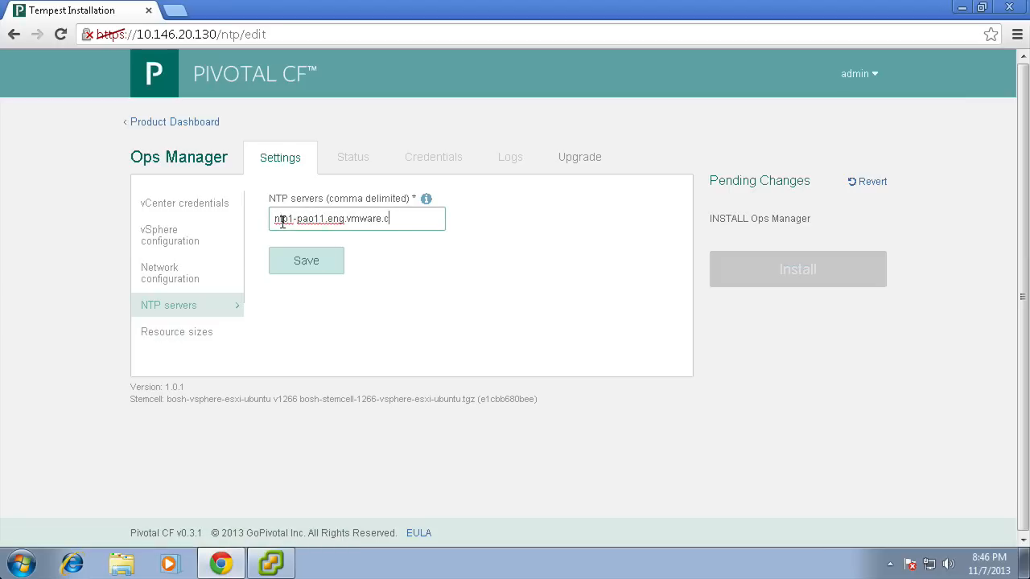
{"action": "left_click", "coordinate": [177, 331]}
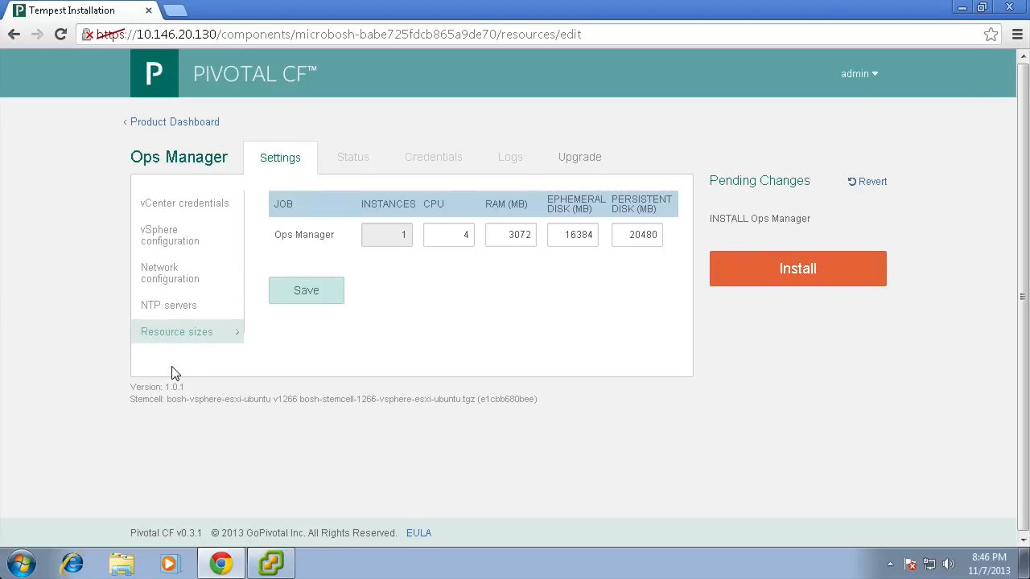
{"action": "left_click", "coordinate": [170, 122]}
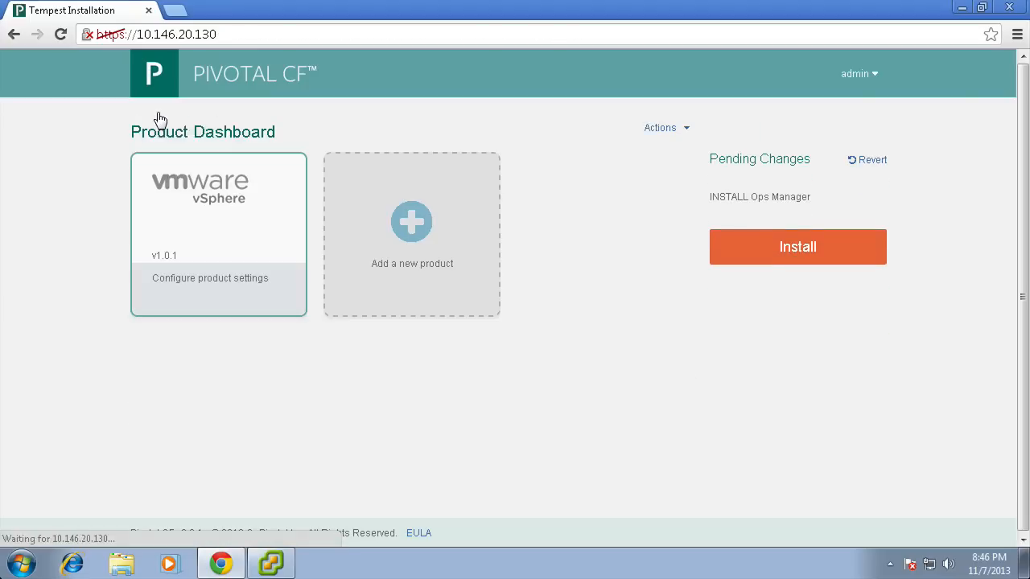
Save the Runtime Cloud Controller system domain as tempest-matt.com
{"action": "left_click", "coordinate": [412, 233]}
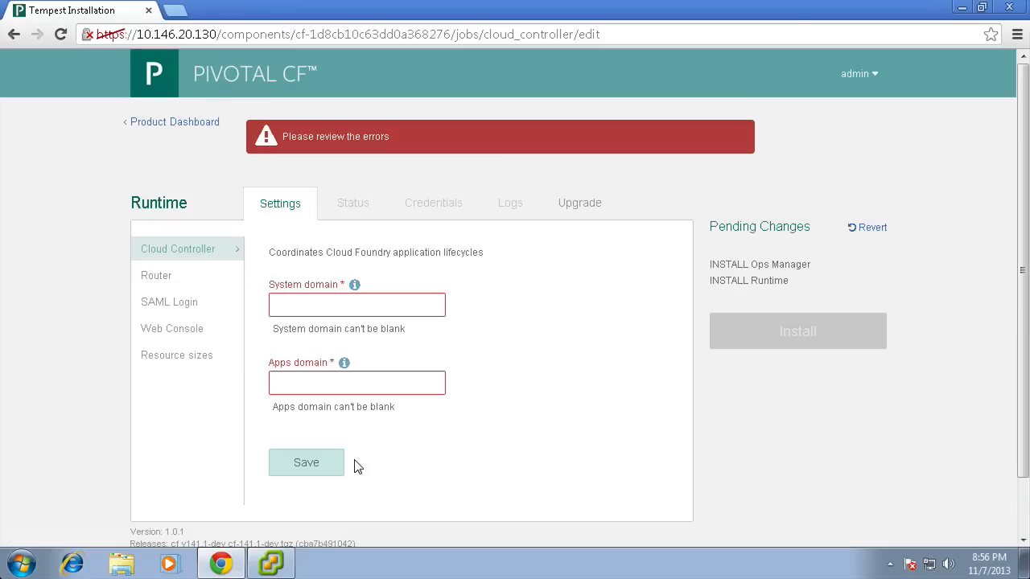
{"action": "type", "text": "tempest-matt.com"}
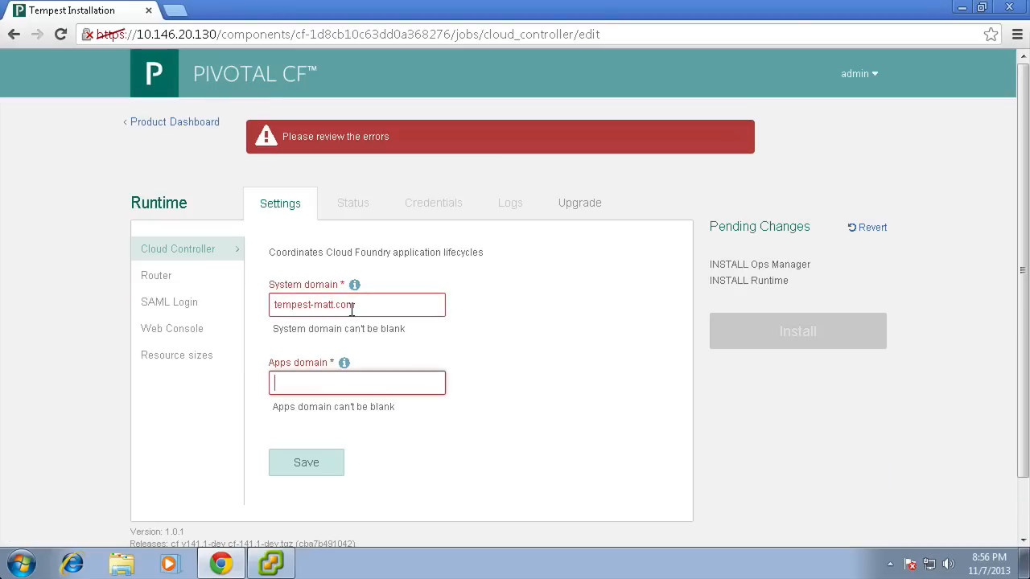
{"action": "left_click", "coordinate": [305, 461]}
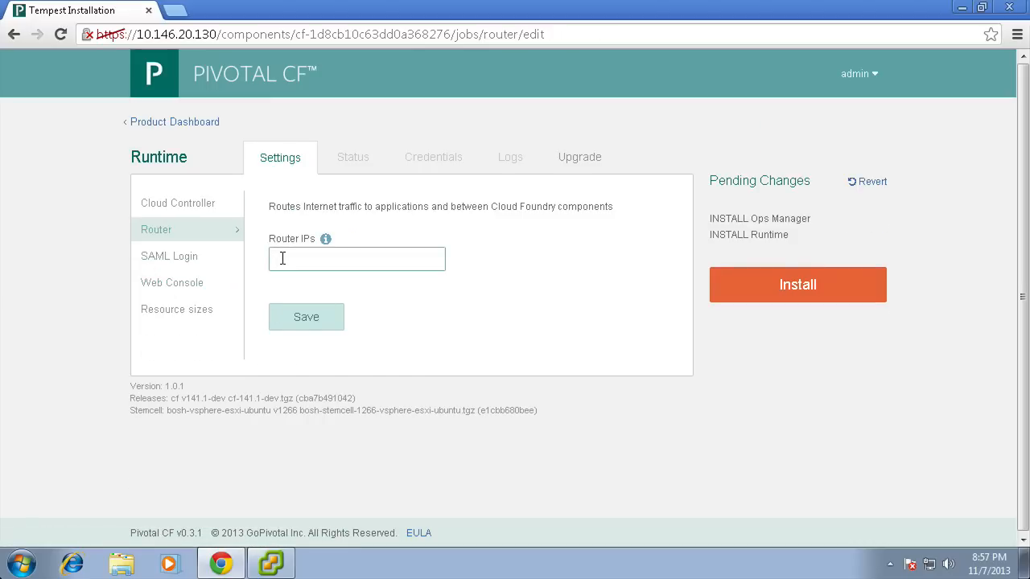
Save the router IP 10.146.20.131 and review the Runtime resource sizes
{"action": "type", "text": "10.146.20.131"}
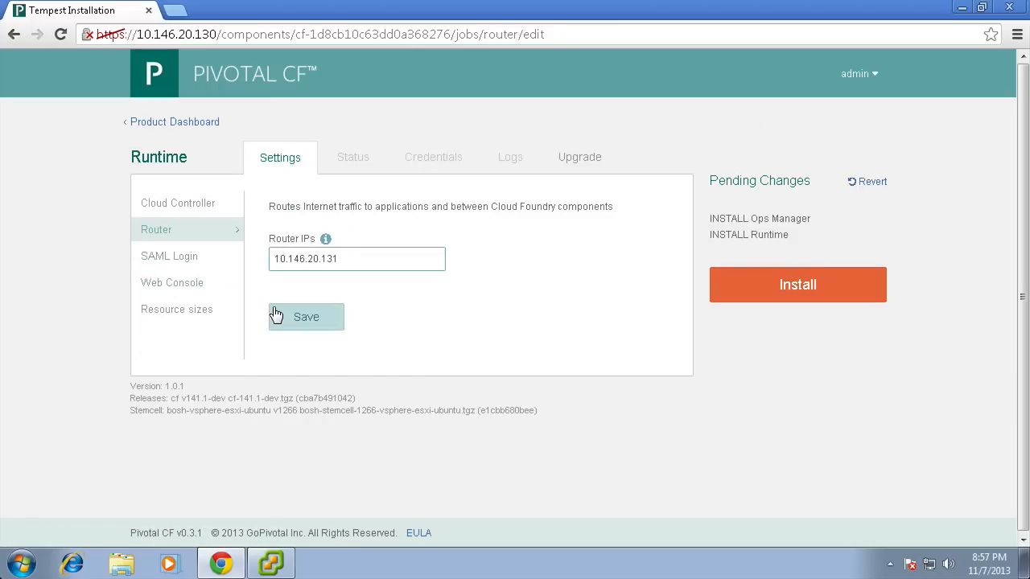
{"action": "left_click", "coordinate": [177, 309]}
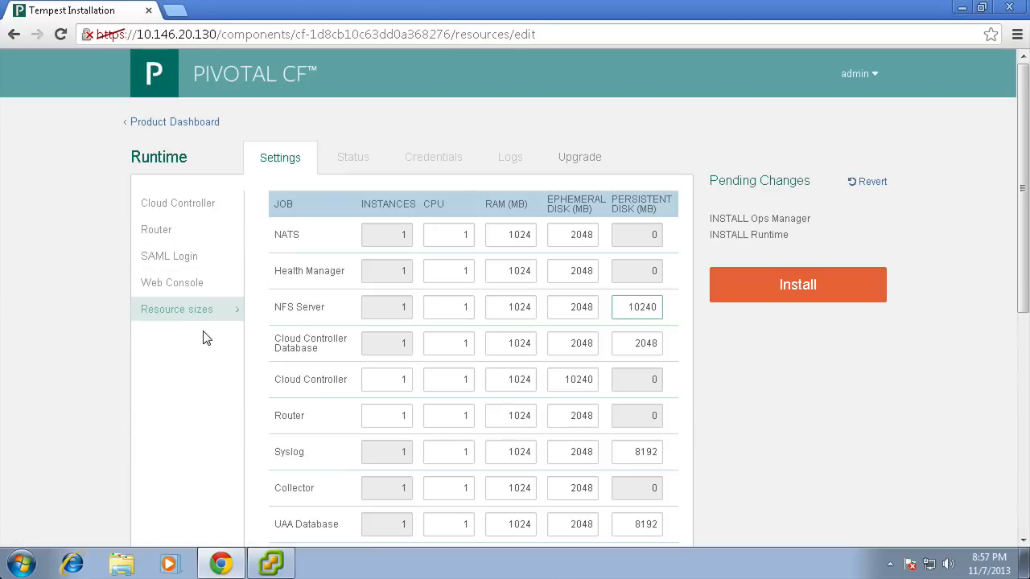
{"action": "scroll", "scroll_direction": "down", "scroll_amount": 3}
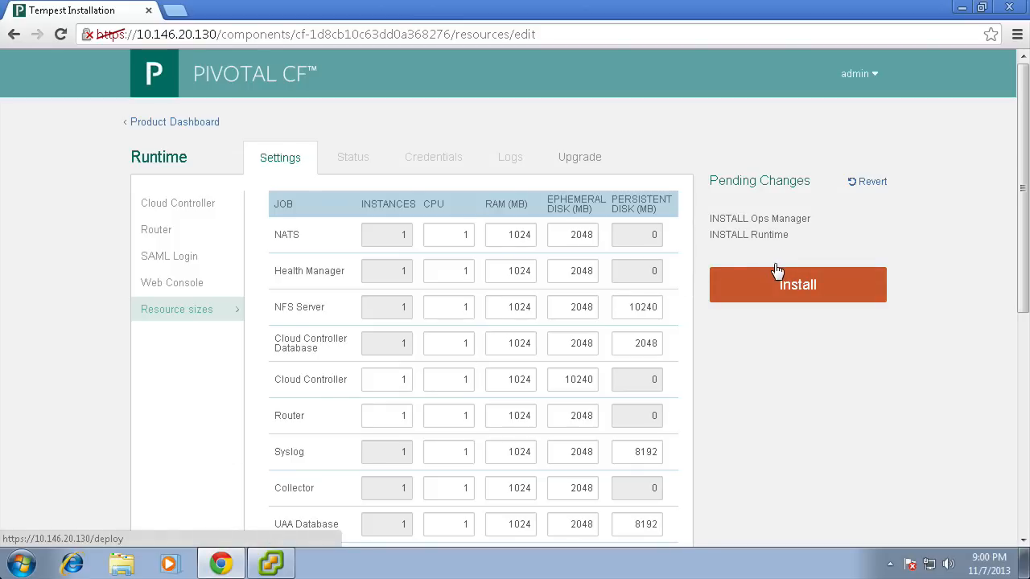
Start the install and watch the deployment VMs being cloned and powered on in vCenter
{"action": "left_click", "coordinate": [797, 283]}
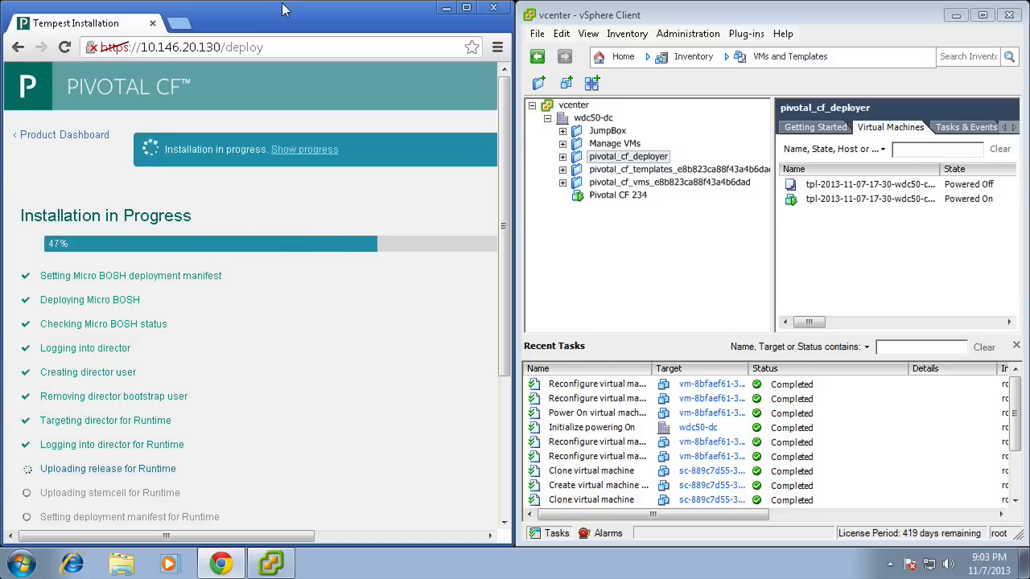
{"action": "scroll", "scroll_direction": "down", "scroll_amount": 3}
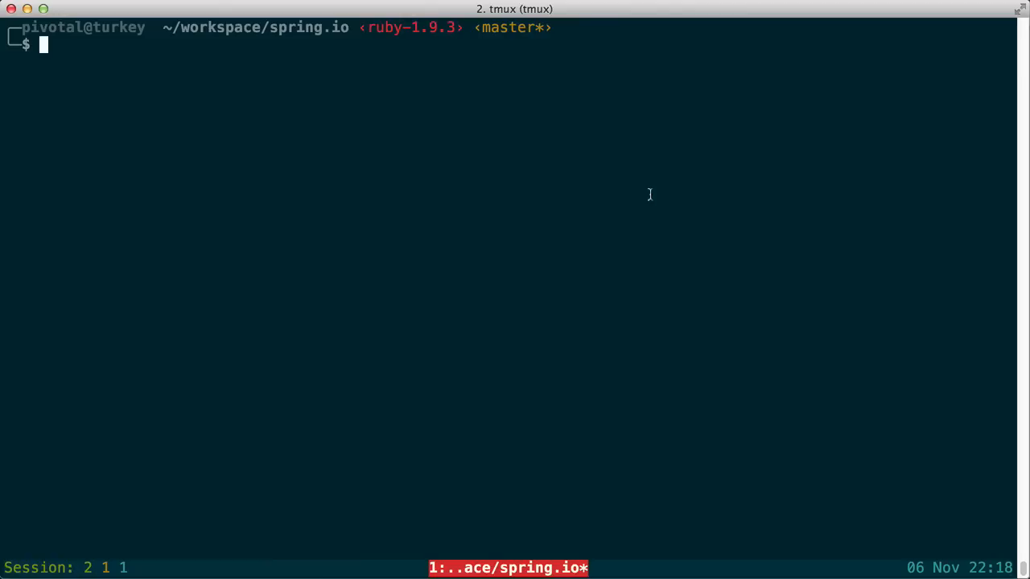
Run cf target, cat manifest.yml and cf push so sagan runs at sagan.tempest-stine.com
{"action": "type", "text": "cf target"}
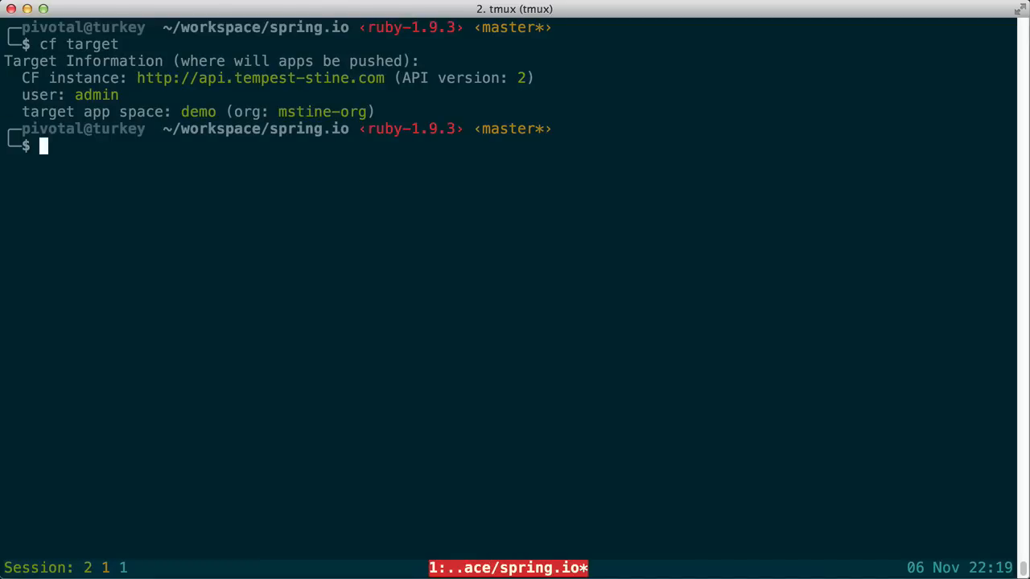
{"action": "type", "text": "cat manifest.yml"}
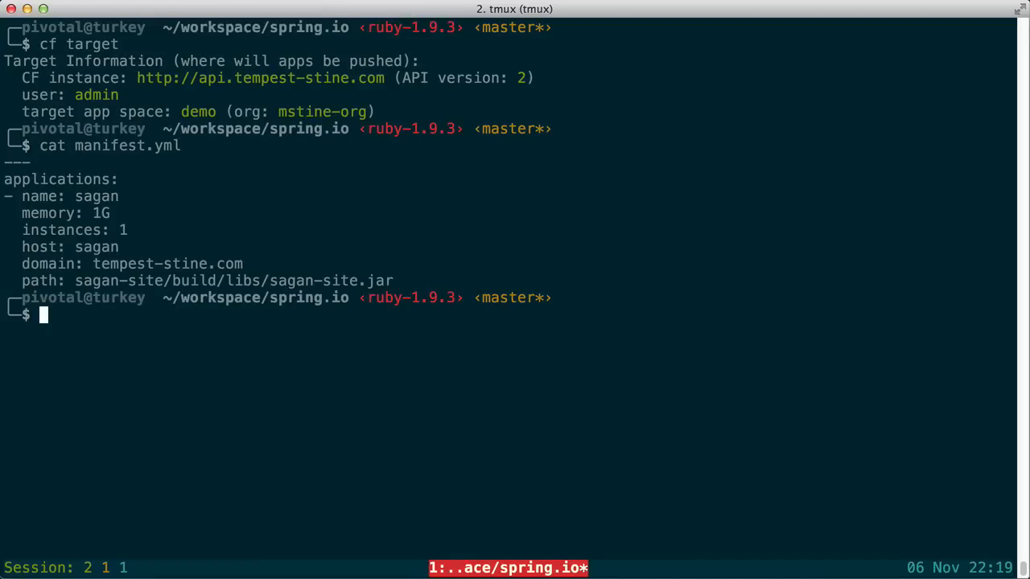
{"action": "type", "text": "cf push"}
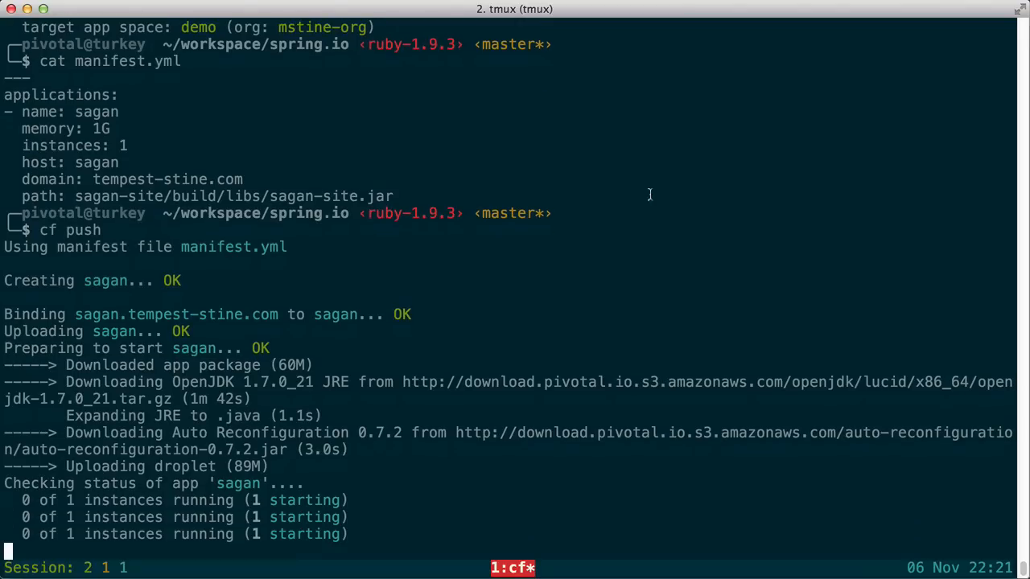
{"action": "scroll", "scroll_direction": "down", "scroll_amount": 3}
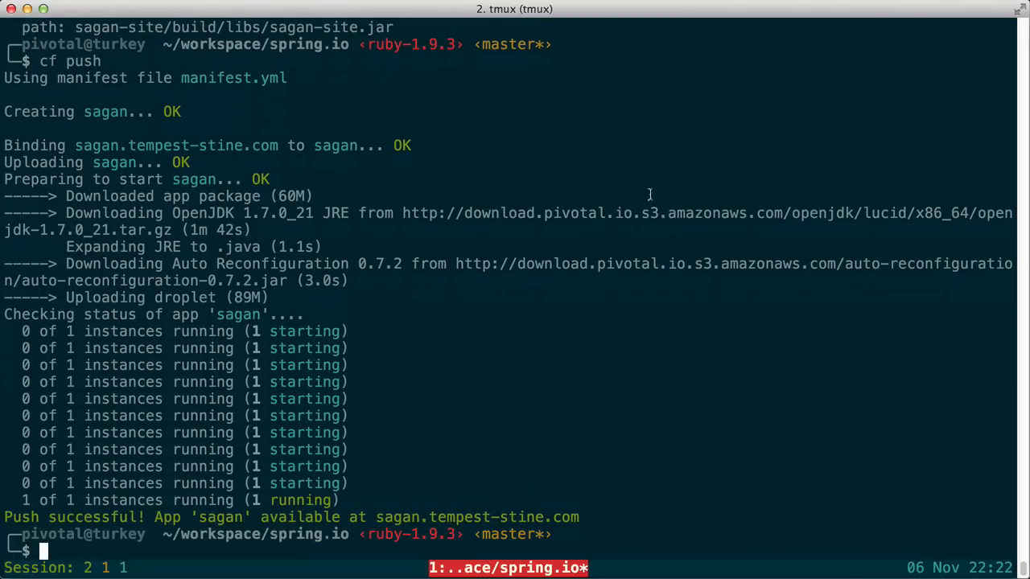
{"action": "mouse_move", "coordinate": [653, 199]}
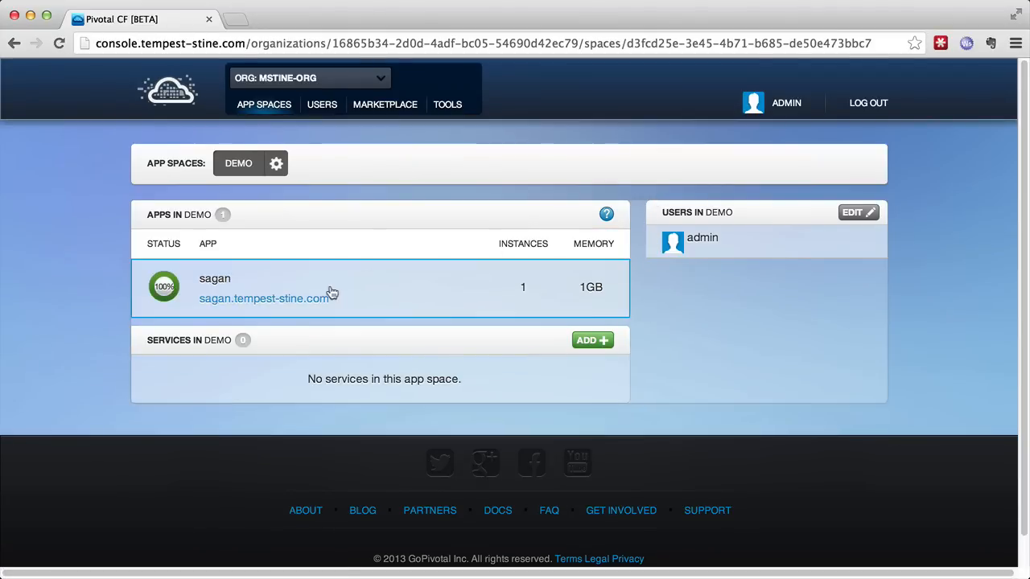
Browse the Spring homepage served by sagan at sagan.tempest-stine.com
{"action": "left_click", "coordinate": [264, 298]}
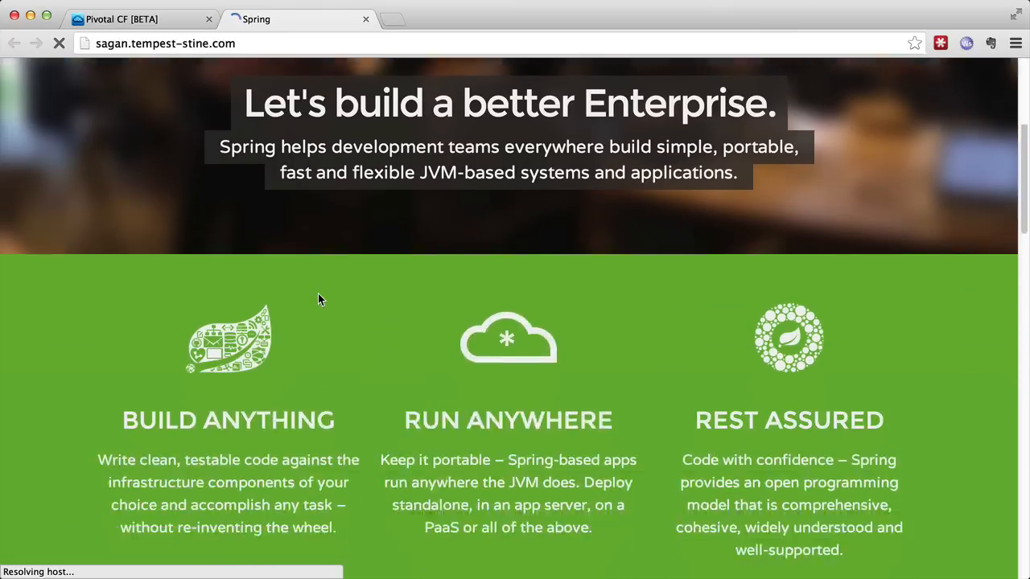
{"action": "scroll", "scroll_direction": "down", "scroll_amount": 3}
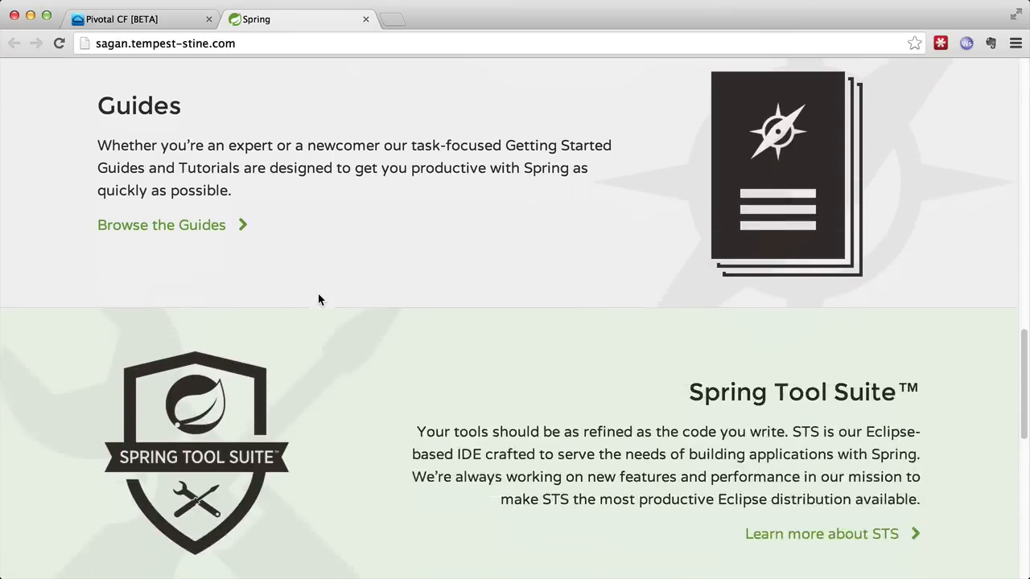
{"action": "scroll", "scroll_direction": "down", "scroll_amount": 3}
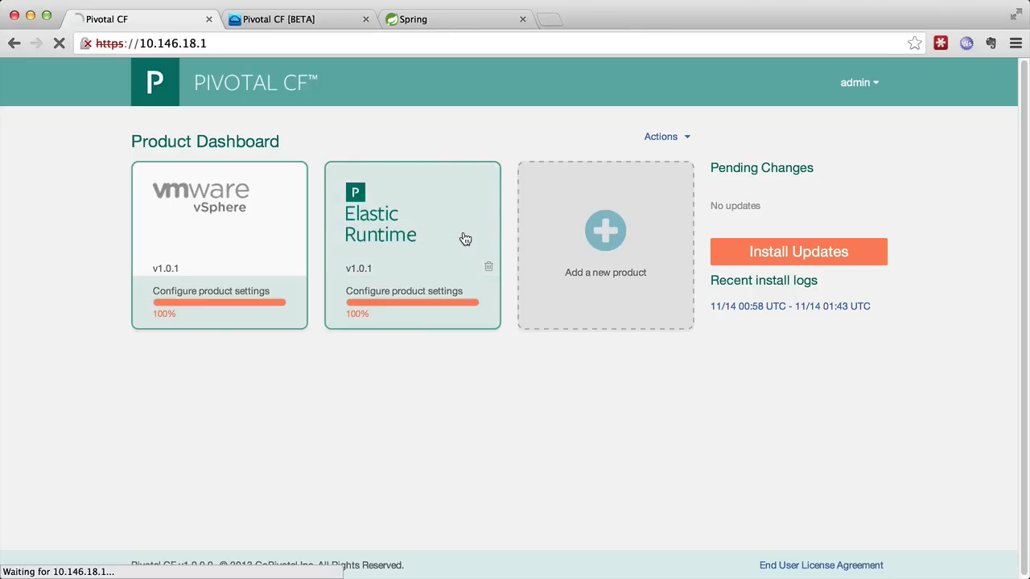
Review the running status of the Elastic Runtime jobs
{"action": "left_click", "coordinate": [412, 233]}
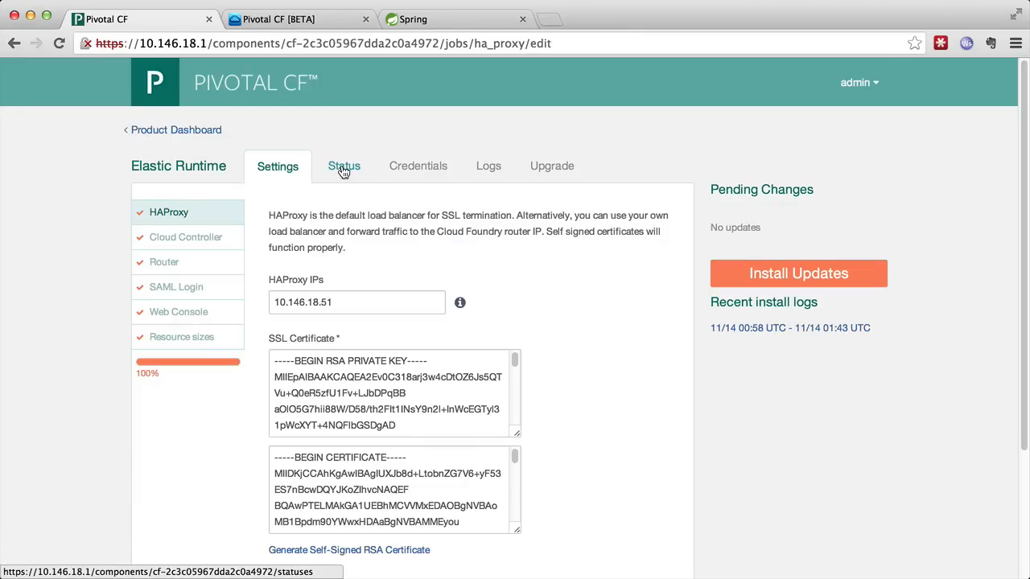
{"action": "left_click", "coordinate": [344, 166]}
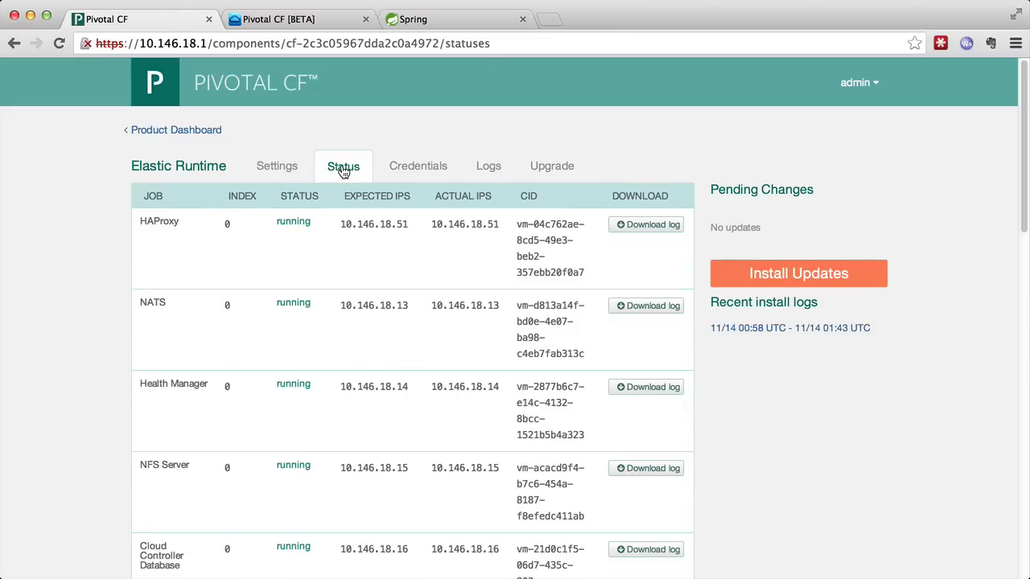
{"action": "scroll", "scroll_direction": "down", "scroll_amount": 3}
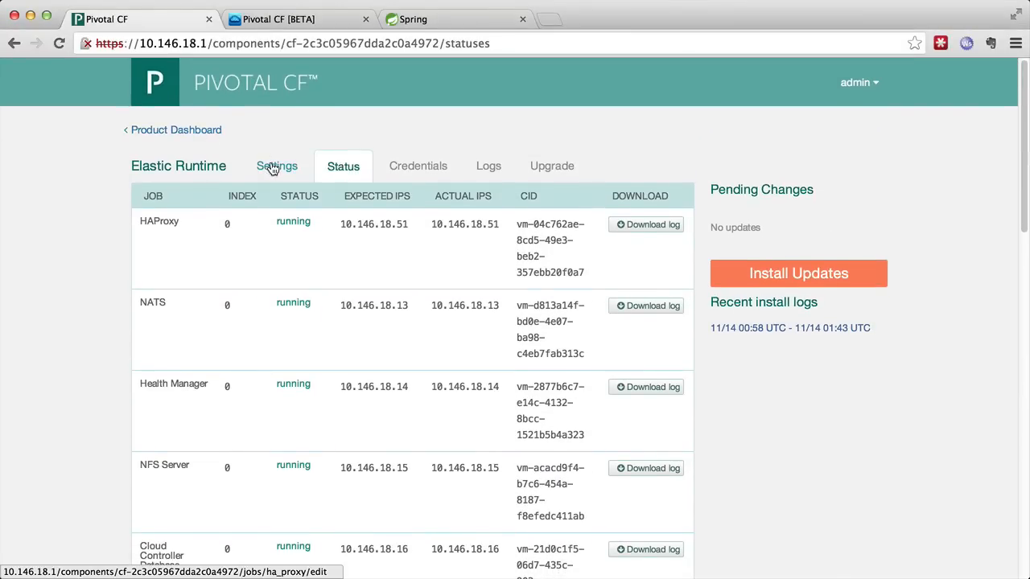
{"action": "left_click", "coordinate": [277, 166]}
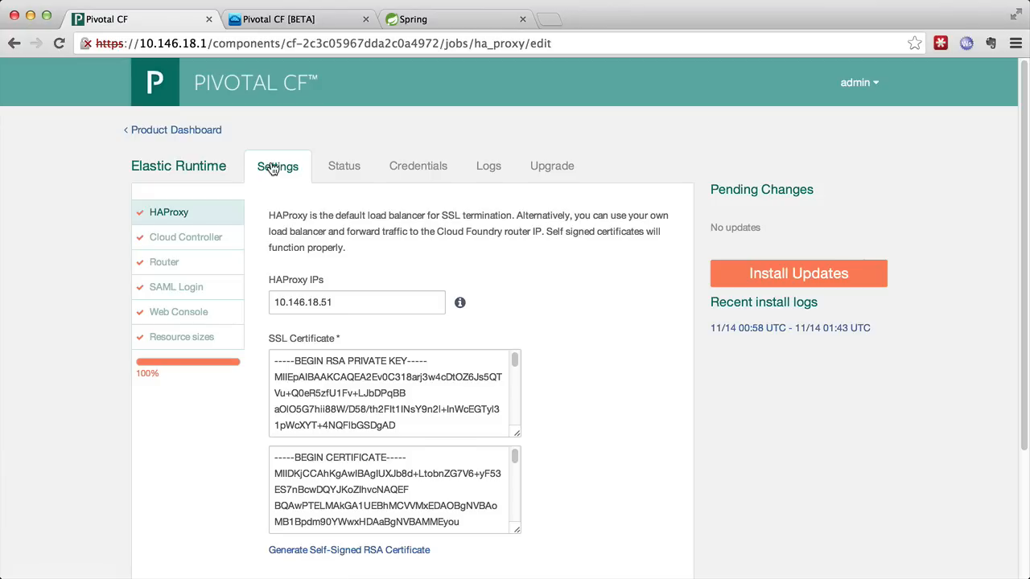
Raise the DEA job to 2 instances in Resource sizes and save
{"action": "left_click", "coordinate": [180, 336]}
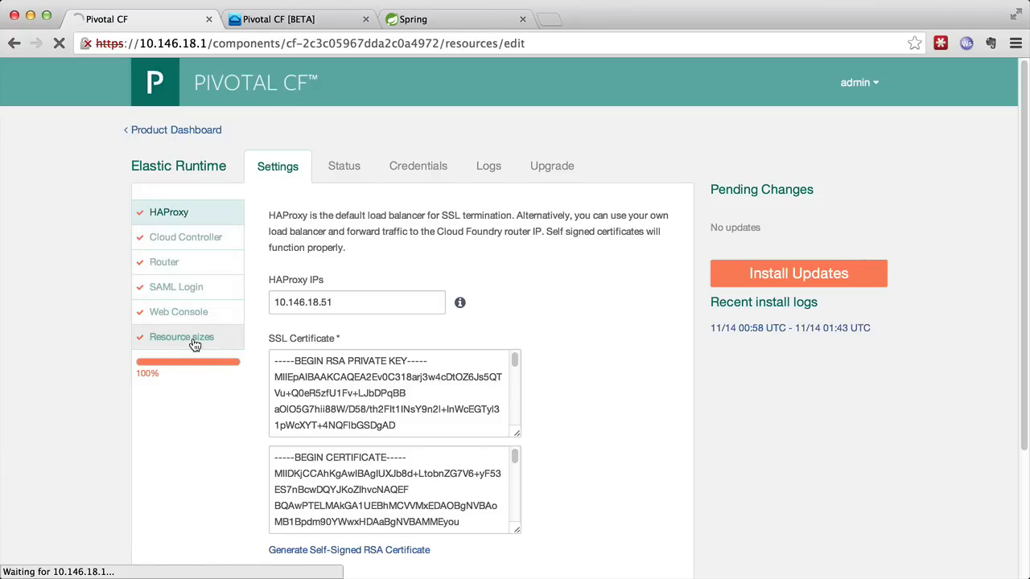
{"action": "left_click", "coordinate": [180, 336]}
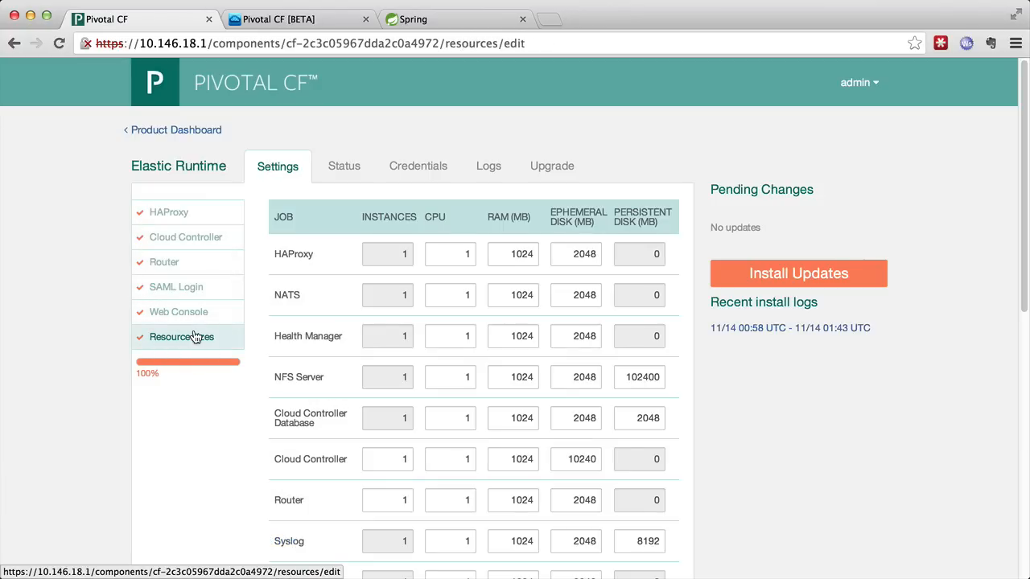
{"action": "scroll", "scroll_direction": "down", "scroll_amount": 3}
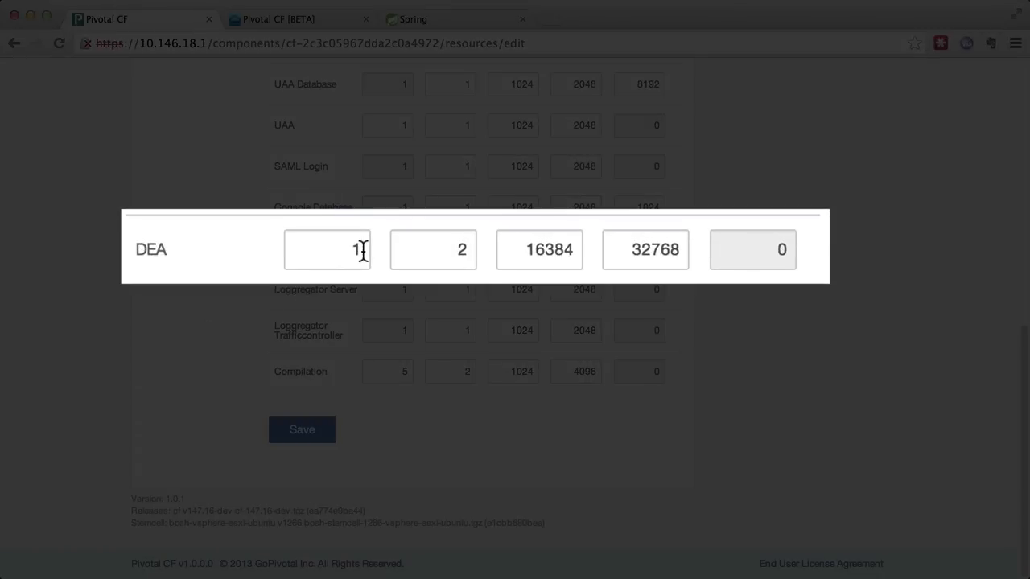
{"action": "type", "text": "2"}
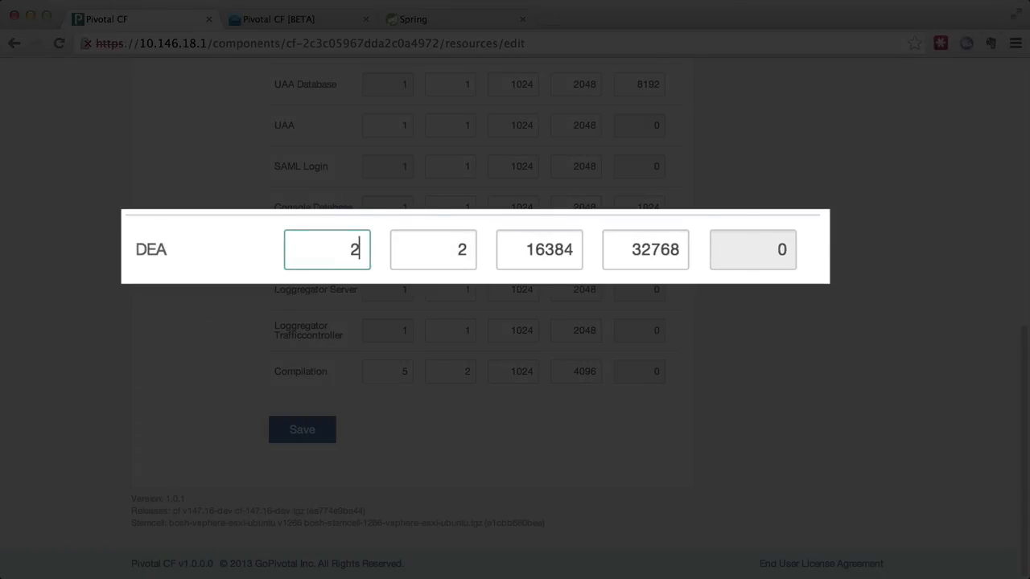
{"action": "left_click", "coordinate": [302, 428]}
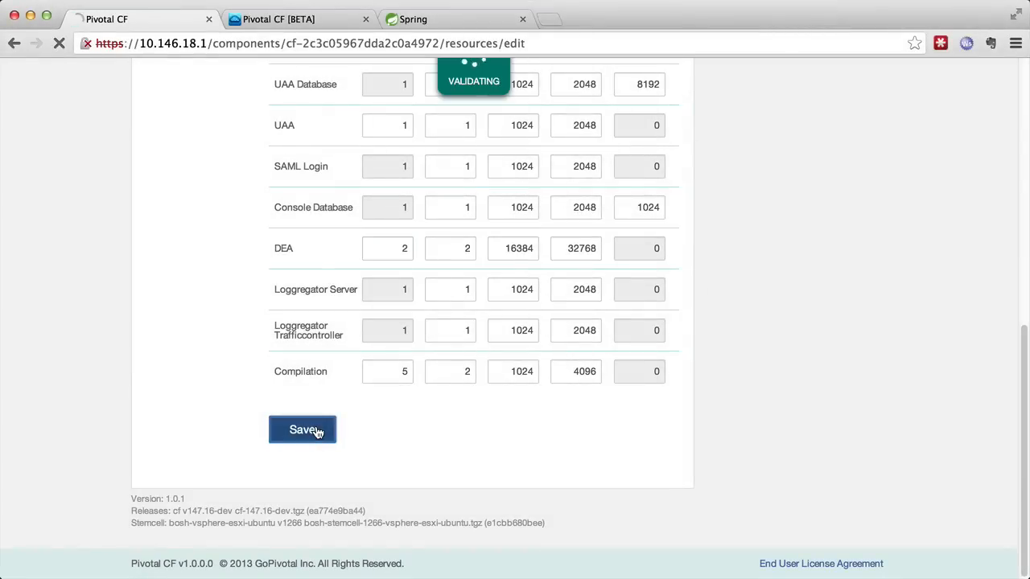
Install the pending Elastic Runtime update until no pending changes remain
{"action": "left_click", "coordinate": [303, 428]}
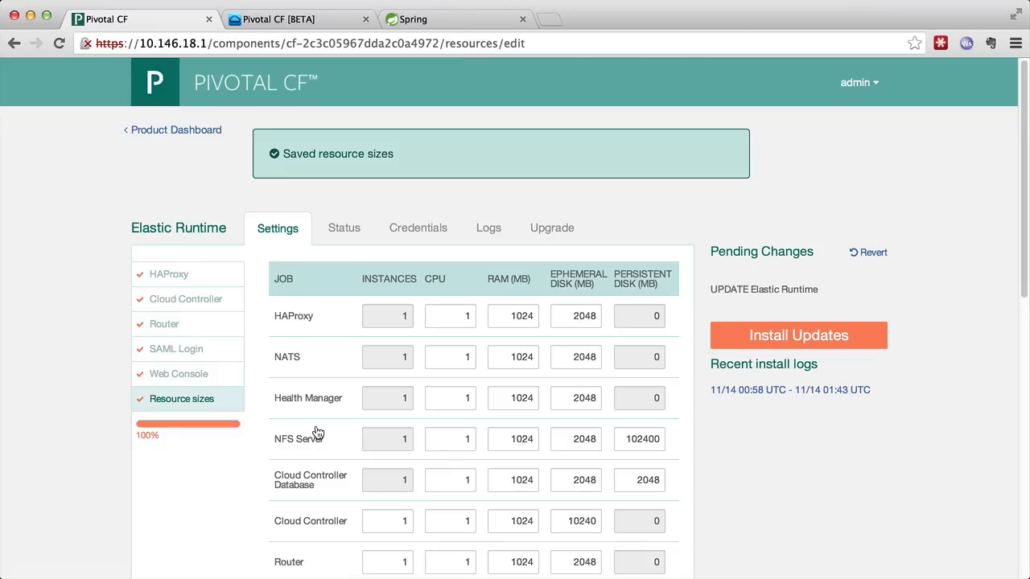
{"action": "mouse_move", "coordinate": [689, 339]}
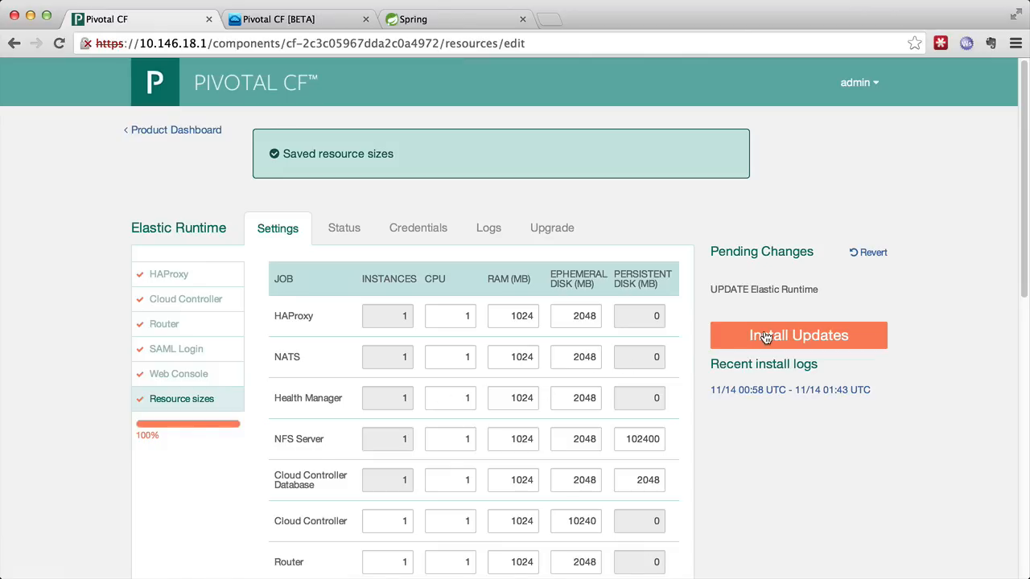
{"action": "left_click", "coordinate": [798, 336]}
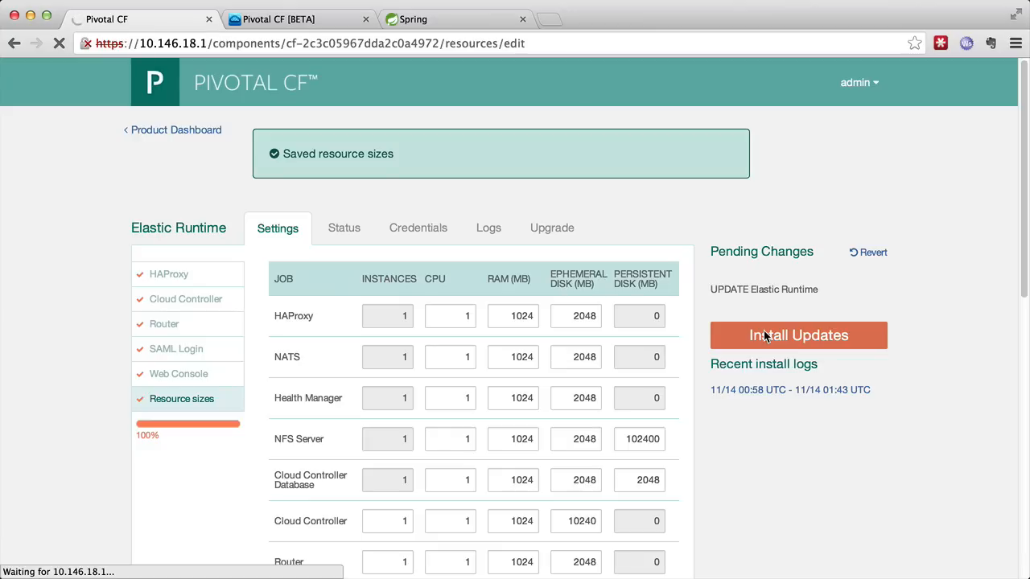
{"action": "left_click", "coordinate": [798, 336]}
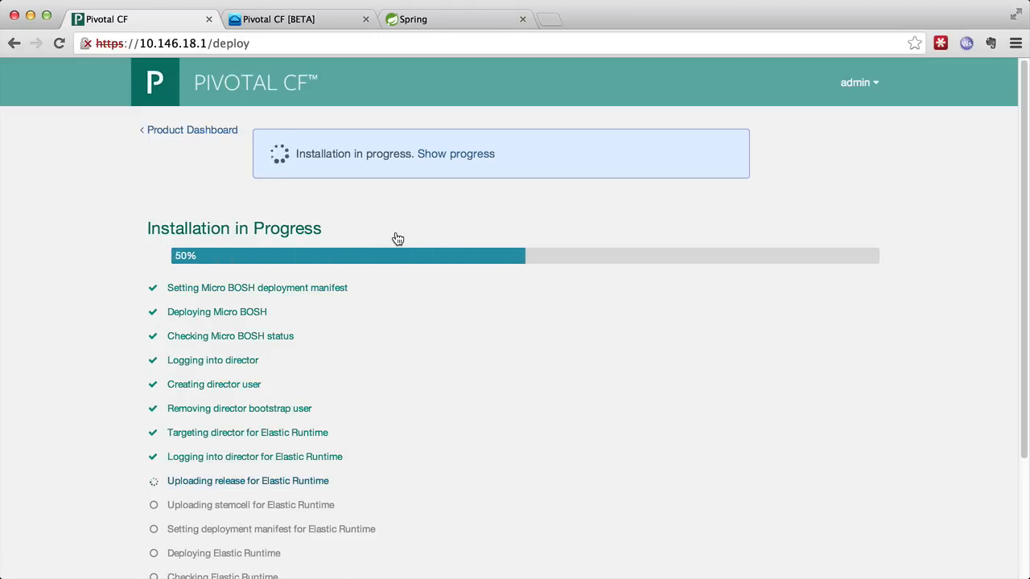
{"action": "scroll", "scroll_direction": "down", "scroll_amount": 3}
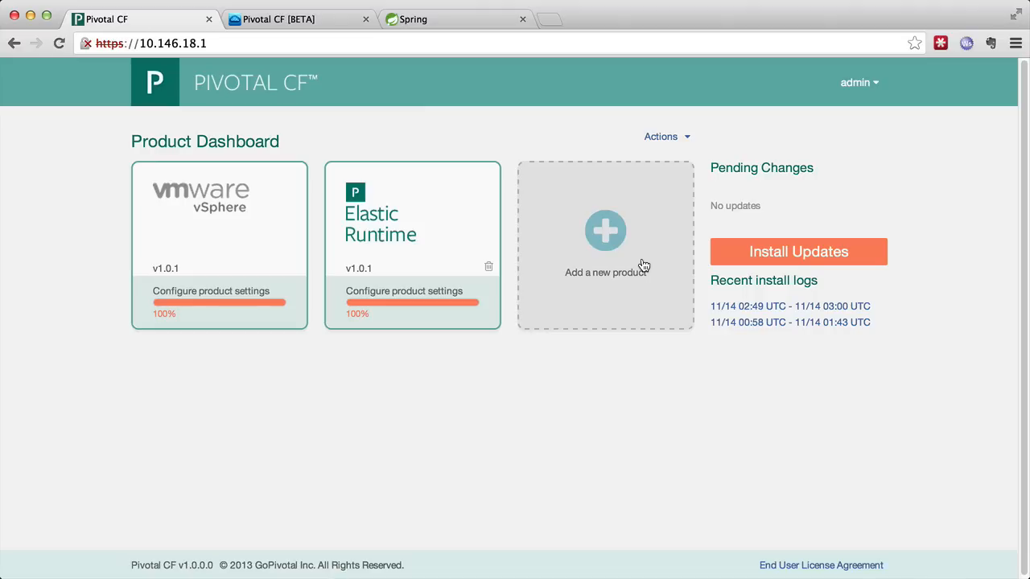
Confirm all Elastic Runtime jobs show running status
{"action": "left_click", "coordinate": [412, 234]}
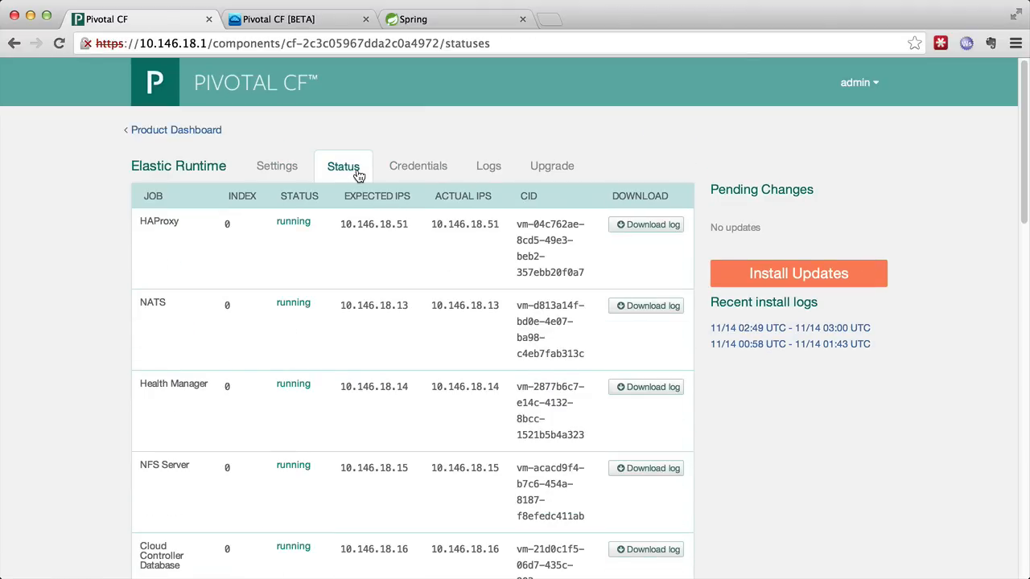
{"action": "scroll", "scroll_direction": "down", "scroll_amount": 3}
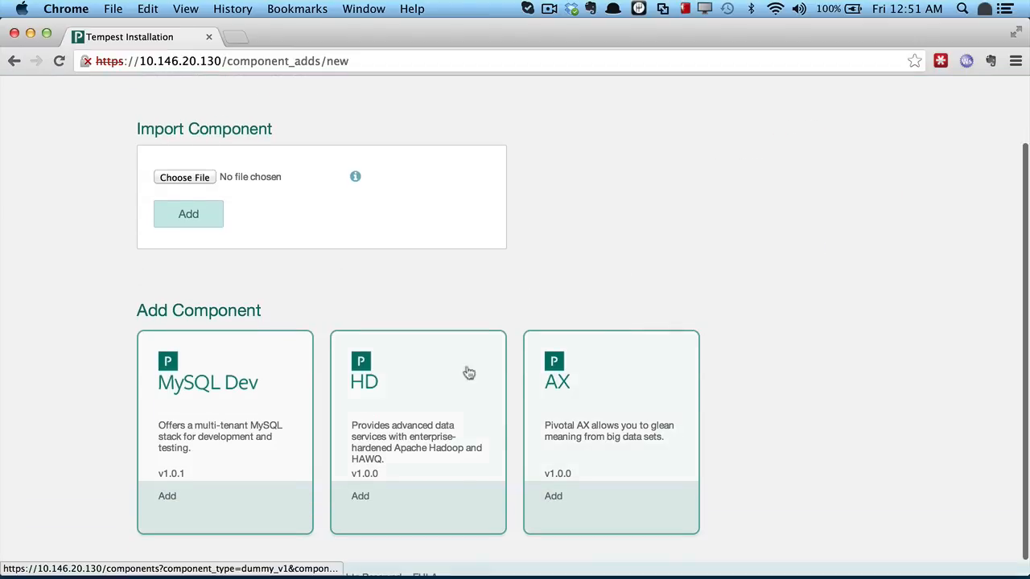
Add the Pivotal HD and Pivotal AX products to the dashboard
{"action": "left_click", "coordinate": [360, 495]}
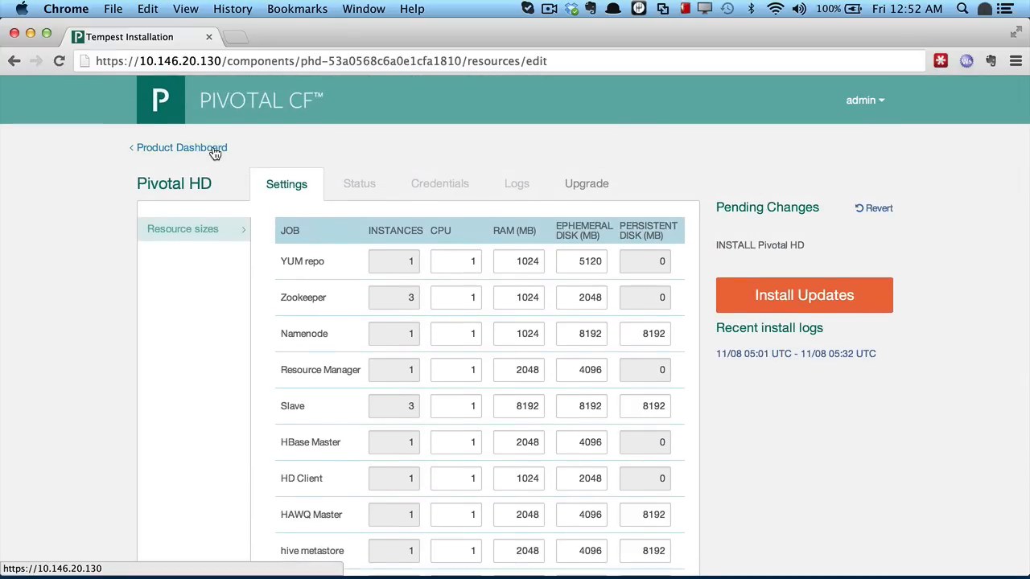
{"action": "left_click", "coordinate": [180, 148]}
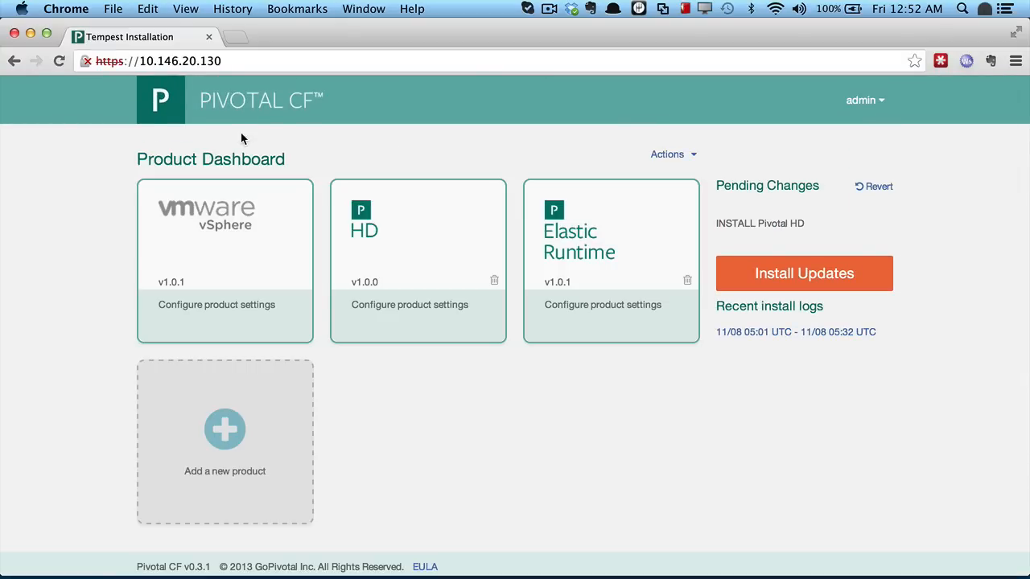
{"action": "left_click", "coordinate": [225, 428]}
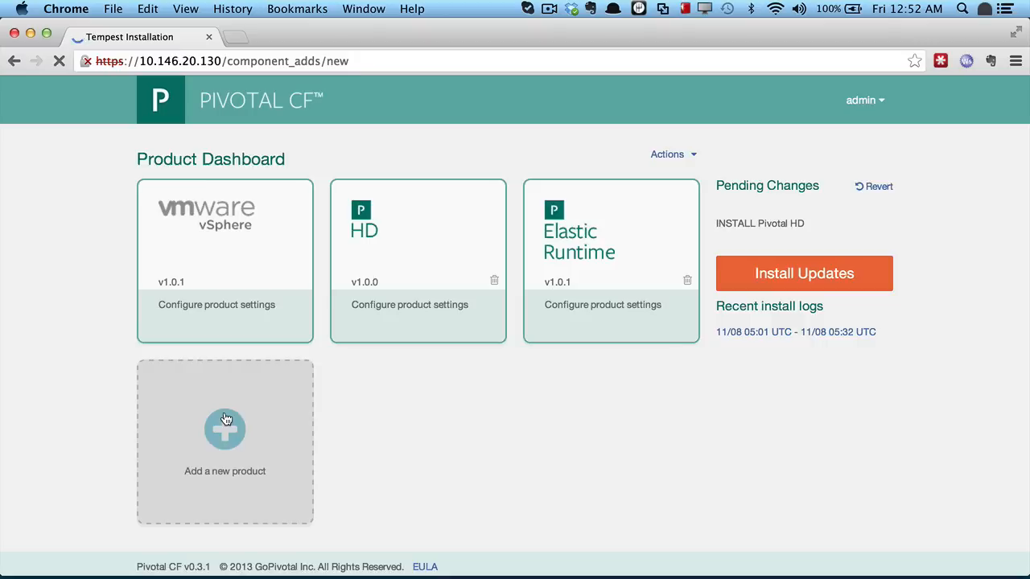
{"action": "left_click", "coordinate": [226, 428]}
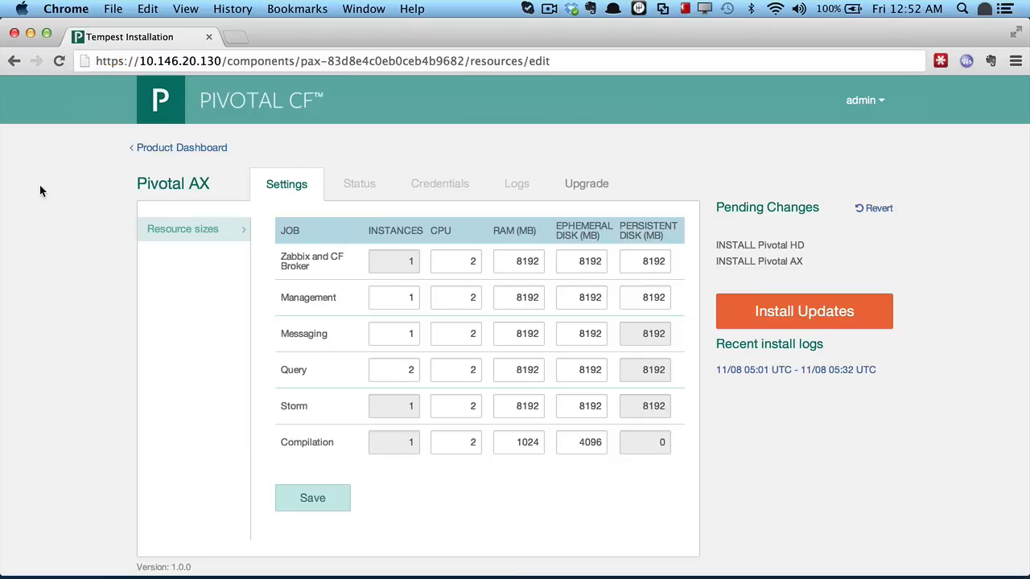
{"action": "left_click", "coordinate": [180, 148]}
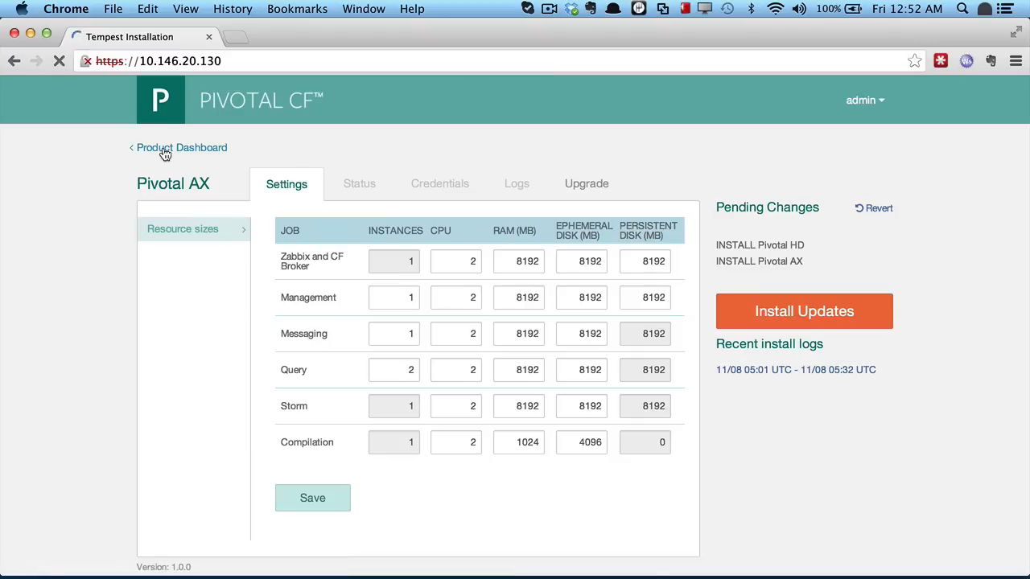
Start installing the pending HD and AX products
{"action": "left_click", "coordinate": [180, 148]}
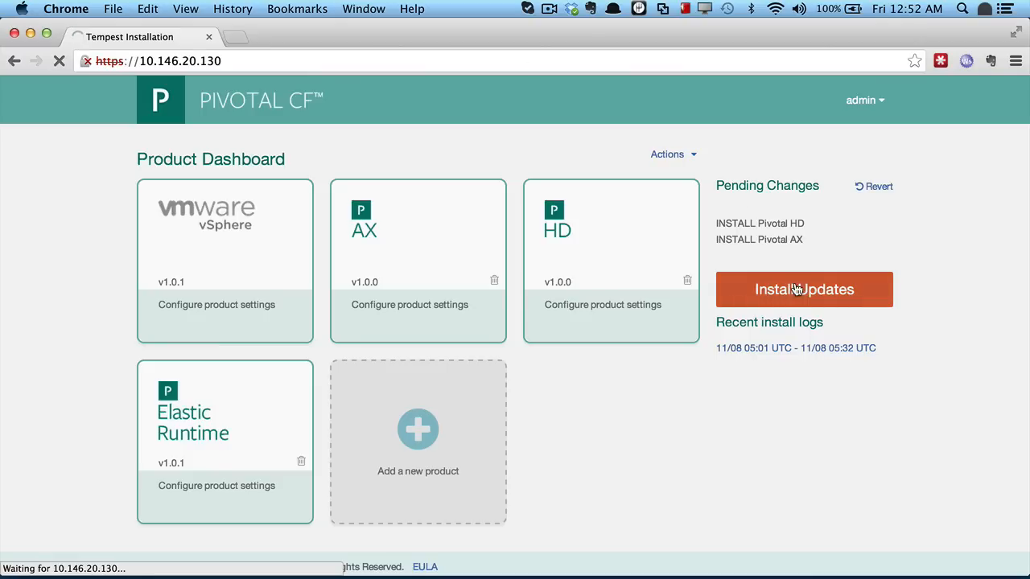
{"action": "left_click", "coordinate": [804, 289]}
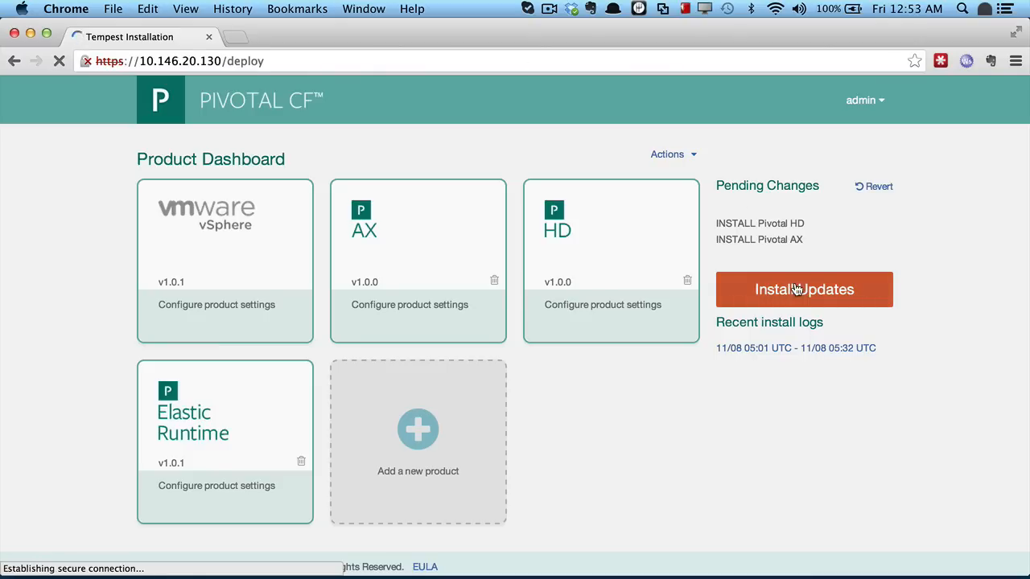
{"action": "left_click", "coordinate": [804, 290]}
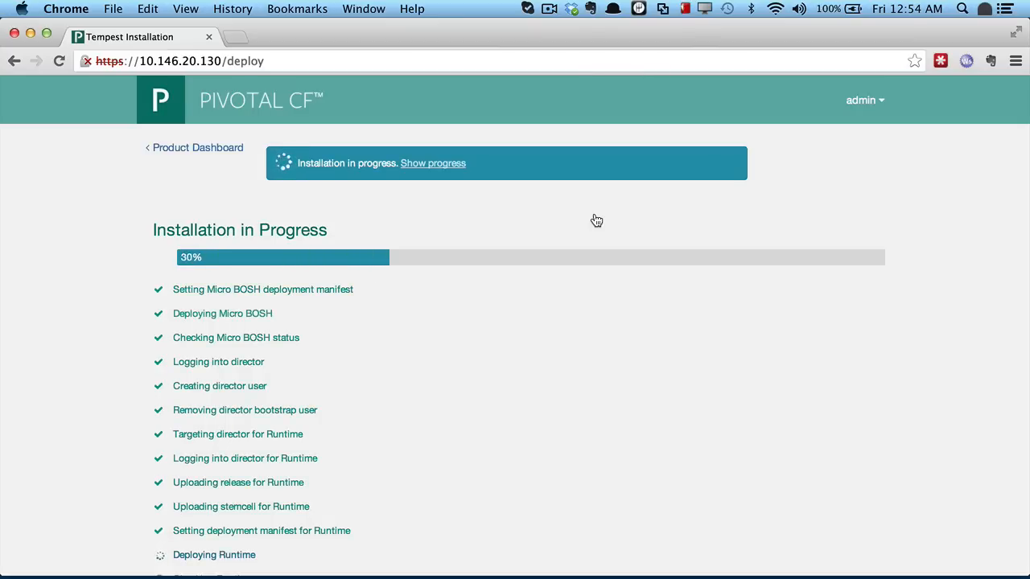
{"action": "scroll", "scroll_direction": "down", "scroll_amount": 3}
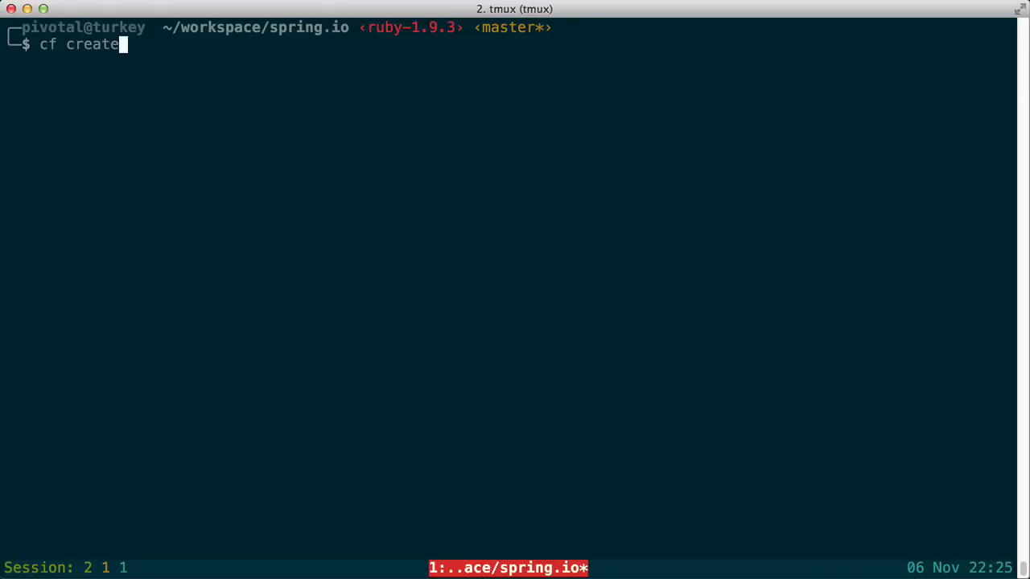
Create the springio-analytics service from p-analytics (option 2) via cf create-service
{"action": "type", "text": "-service"}
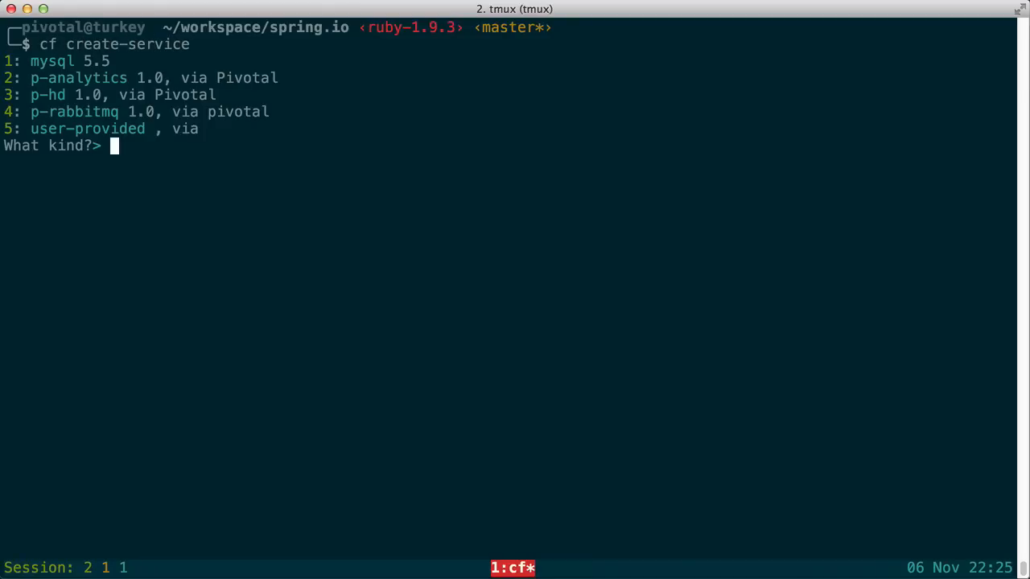
{"action": "type", "text": "2"}
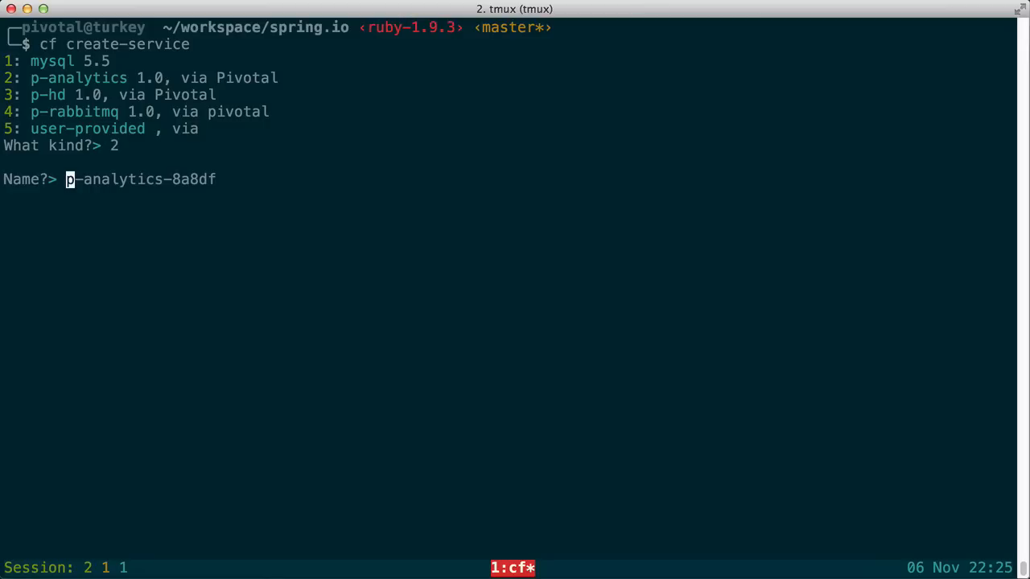
{"action": "type", "text": "springio-analytics"}
{"action": "type", "text": "1"}
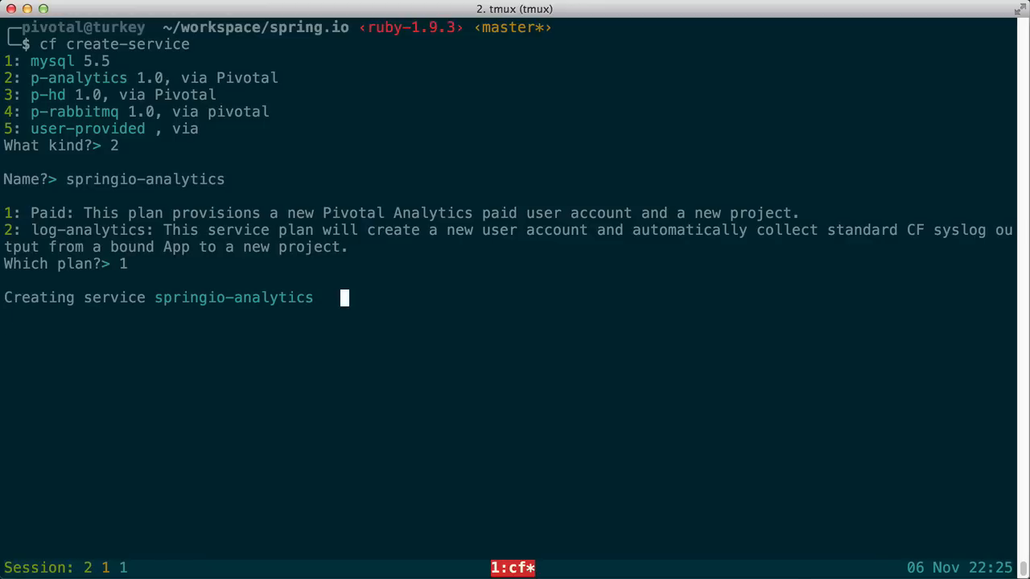
Bind the service to the sagan app with cf bind-service, choosing app 1 and service 1
{"action": "type", "text": "cf bind-service"}
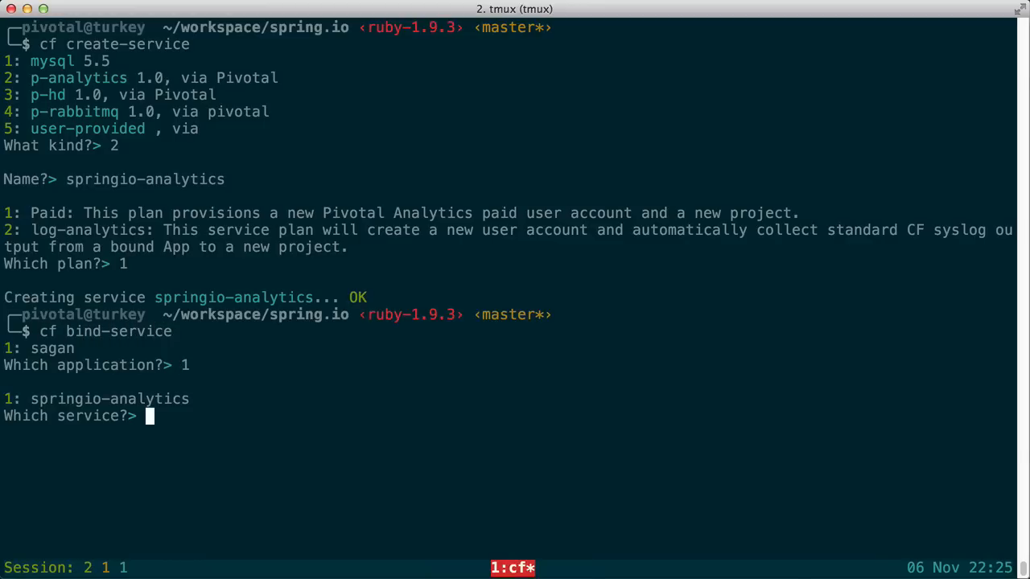
{"action": "type", "text": "1"}
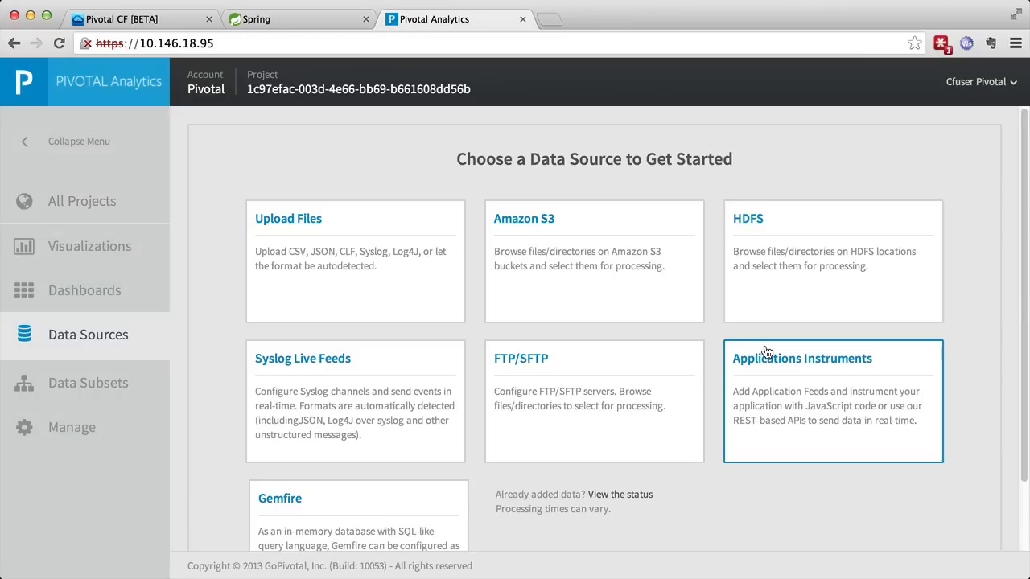
{"action": "left_click", "coordinate": [833, 357]}
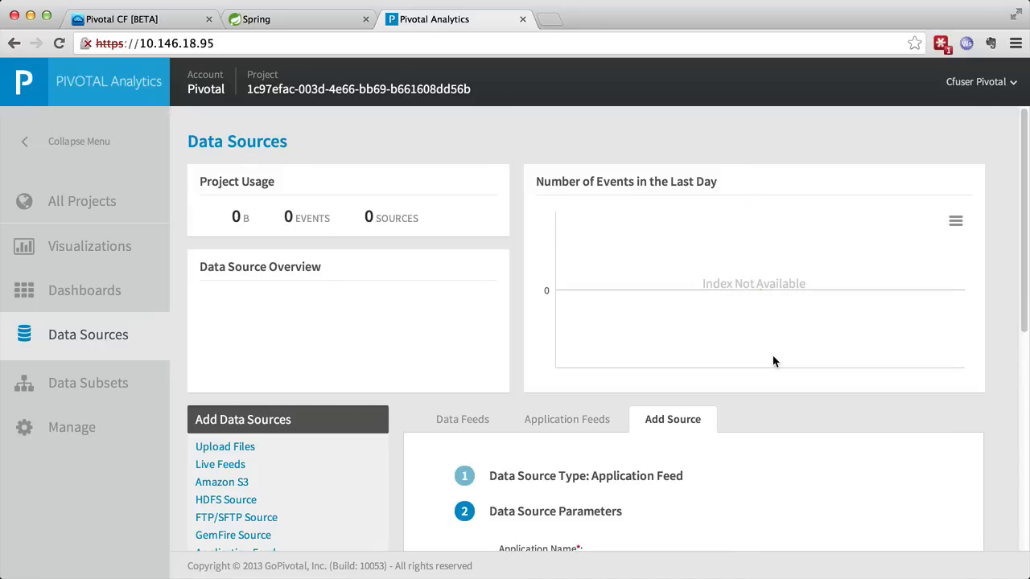
{"action": "scroll", "scroll_direction": "down", "scroll_amount": 3}
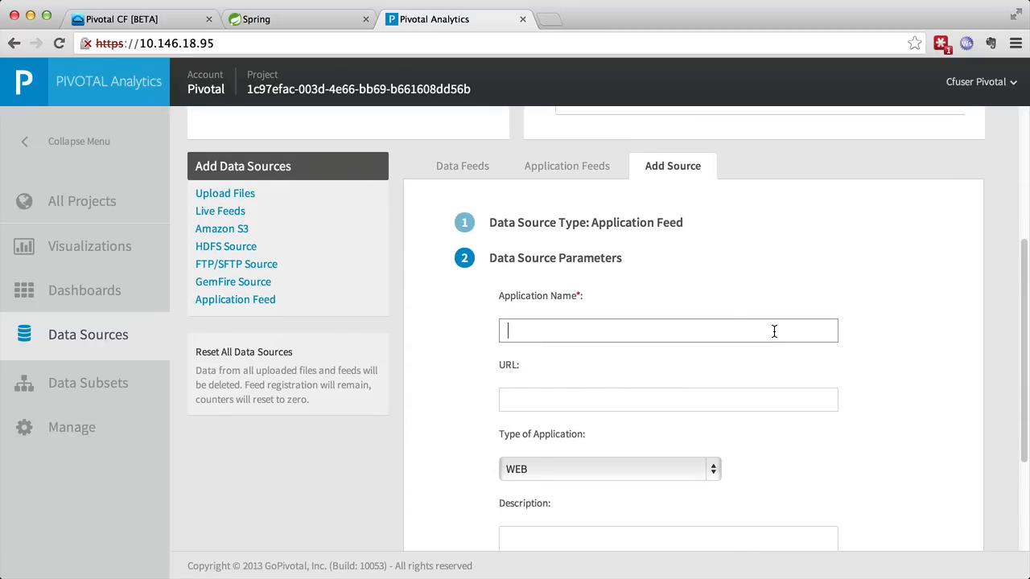
{"action": "type", "text": "http"}
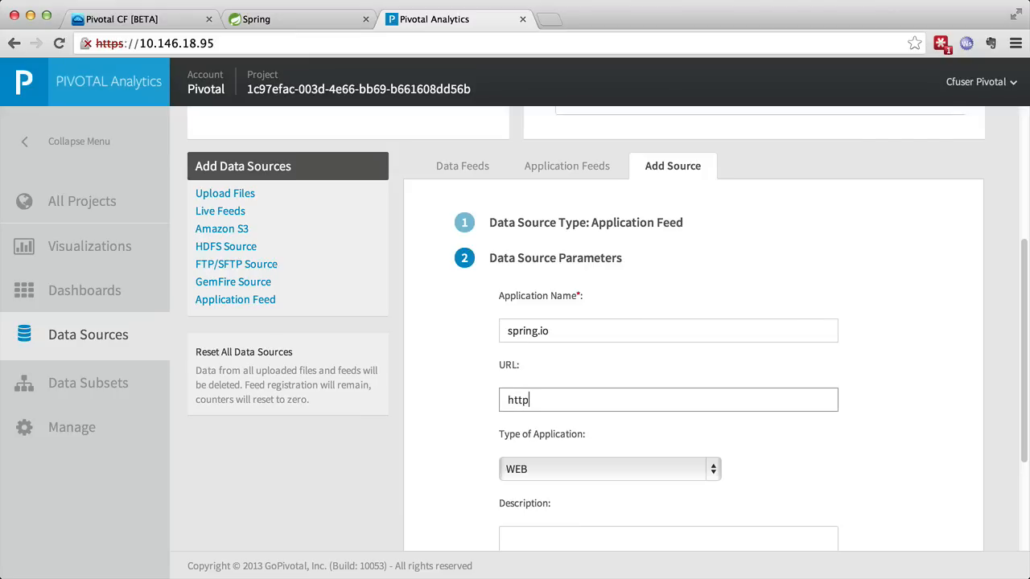
{"action": "type", "text": "://sagan.tempest-"}
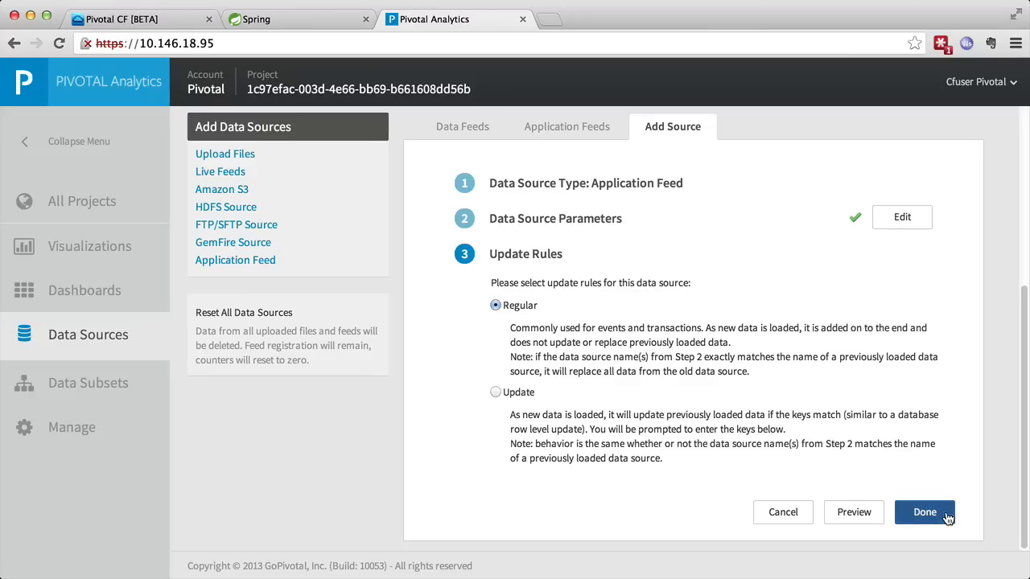
{"action": "left_click", "coordinate": [923, 512]}
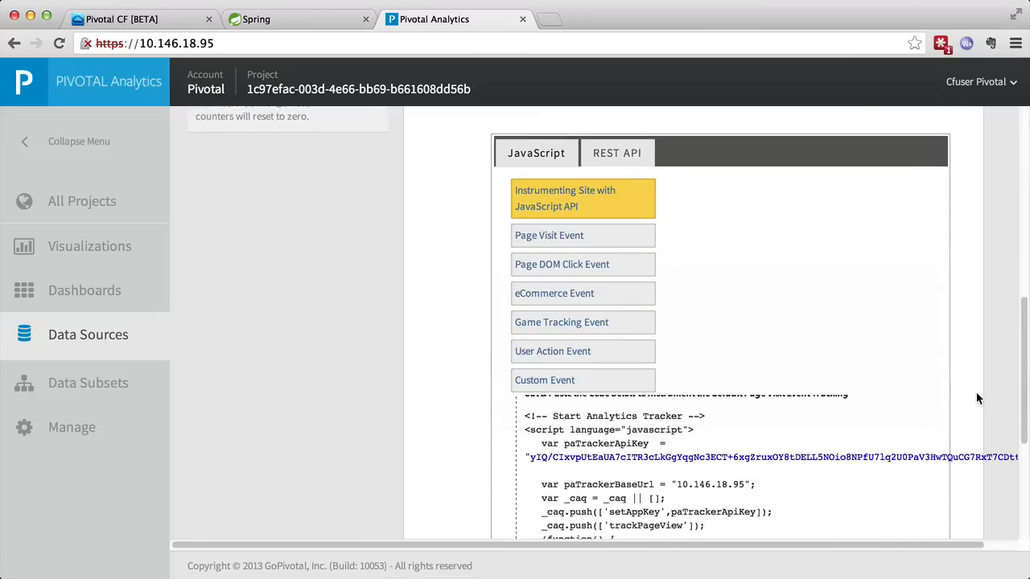
Review the generated JavaScript tracker code and return to the Application Feeds list
{"action": "scroll", "scroll_direction": "down", "scroll_amount": 3}
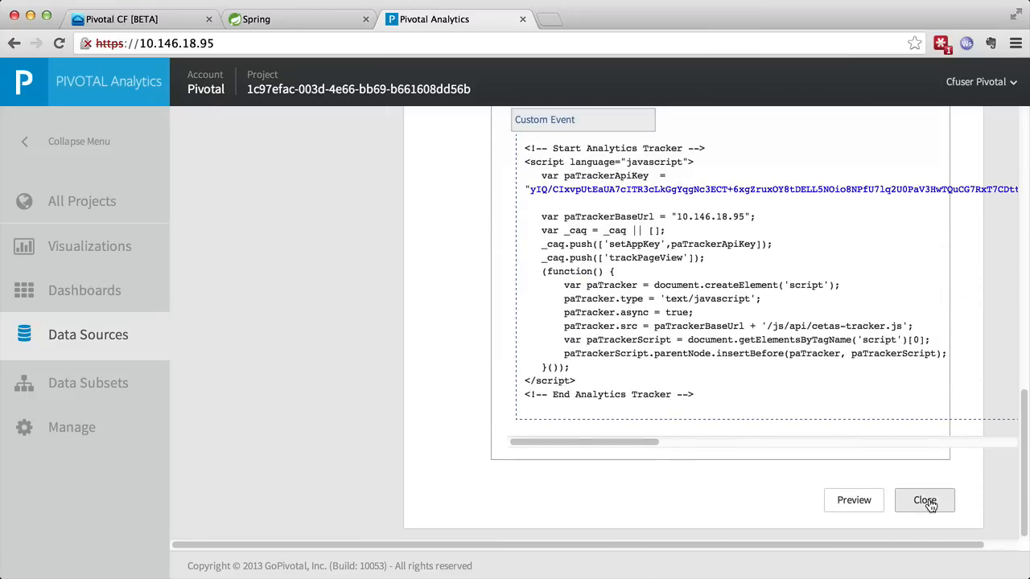
{"action": "left_click", "coordinate": [923, 499]}
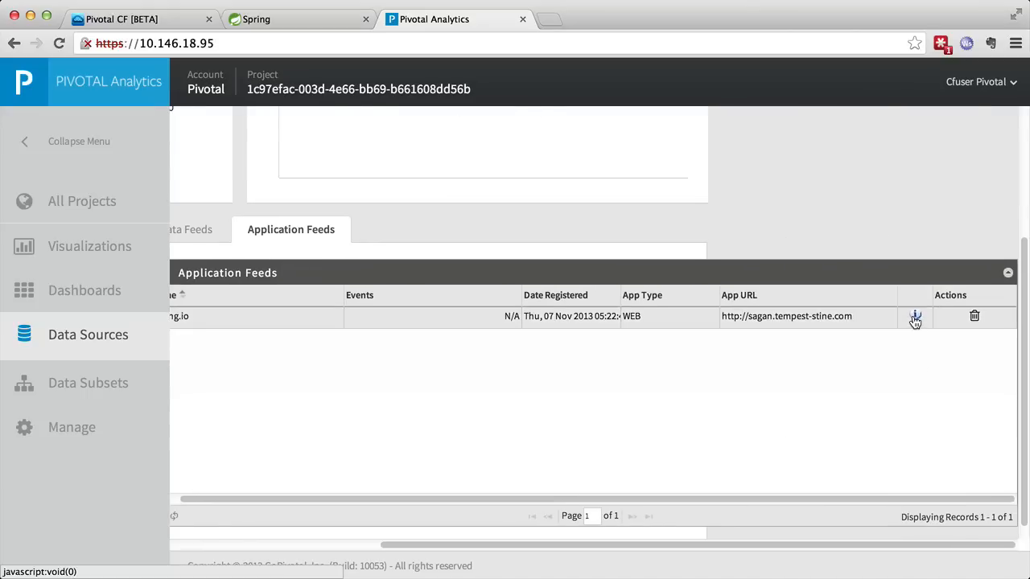
{"action": "left_click", "coordinate": [914, 315]}
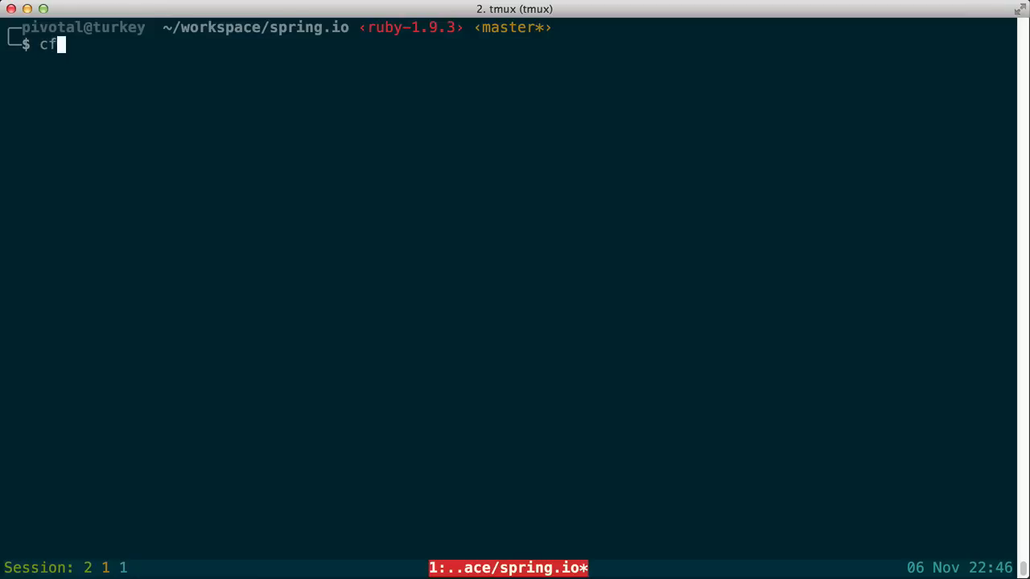
Push the spring.io project to Cloud Foundry with cf push
{"action": "type", "text": "push"}
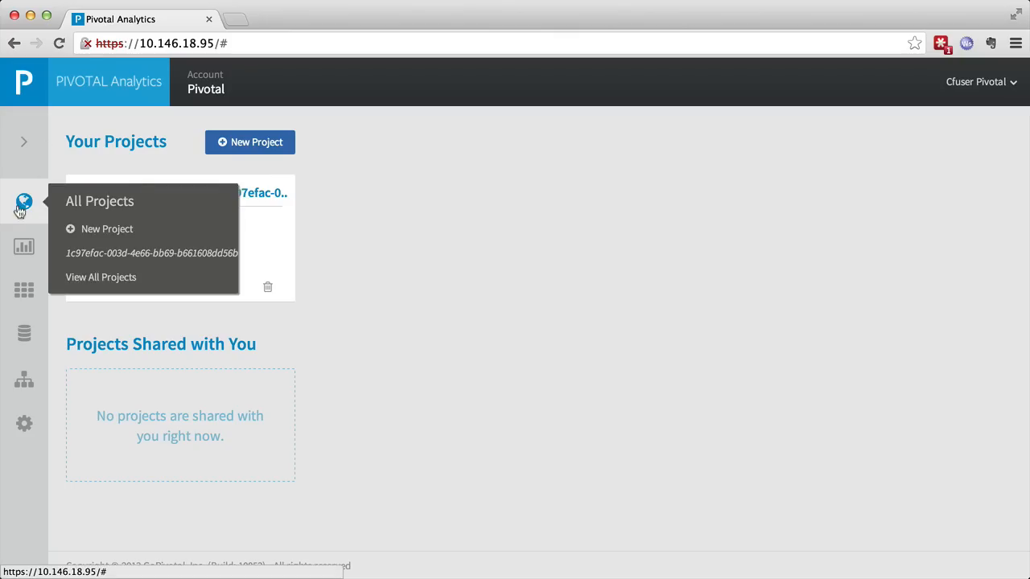
{"action": "mouse_move", "coordinate": [24, 246]}
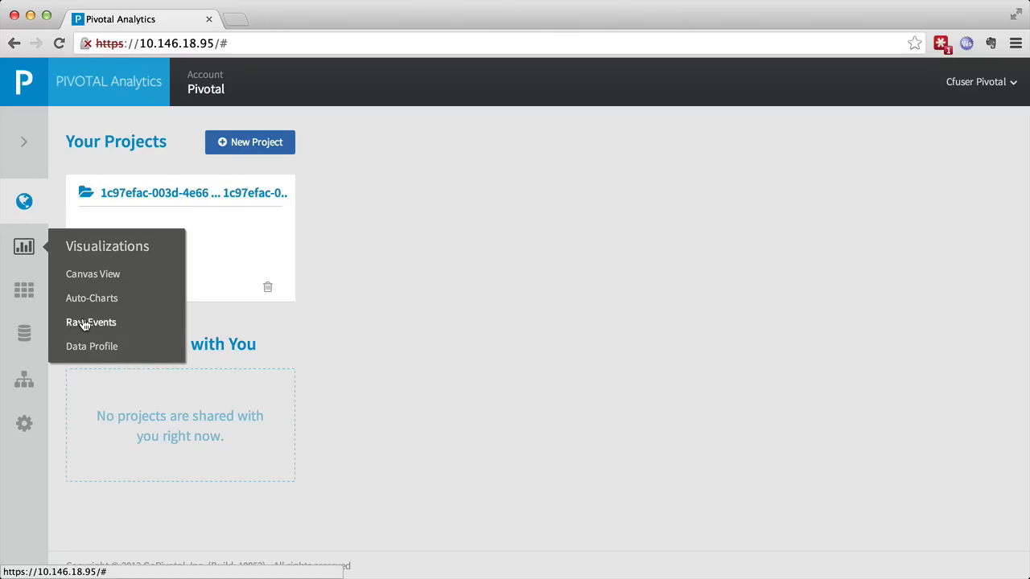
Page through the Raw Events list of spring.io page views, then move on to Auto-Charts
{"action": "left_click", "coordinate": [90, 322]}
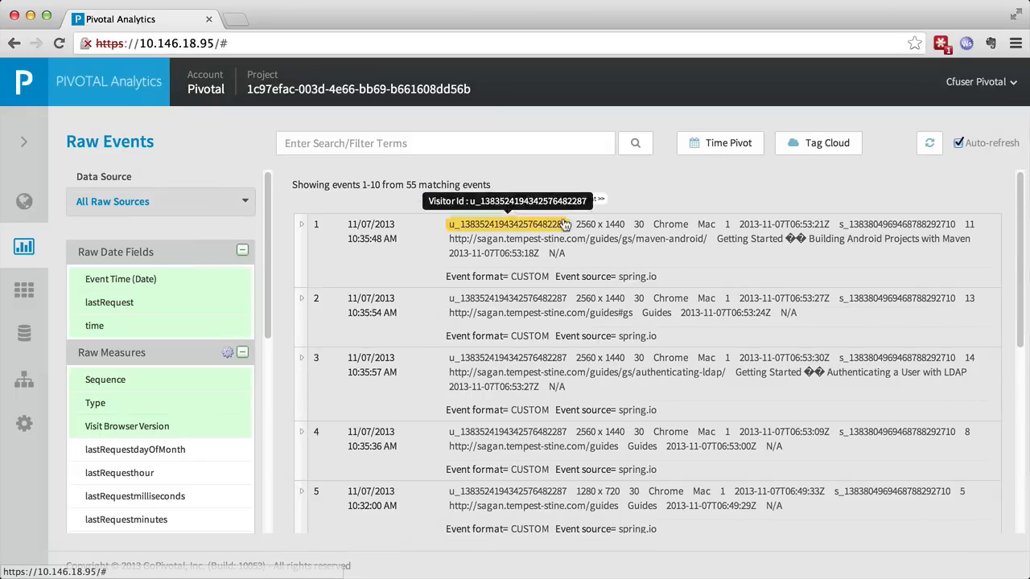
{"action": "left_click", "coordinate": [559, 199]}
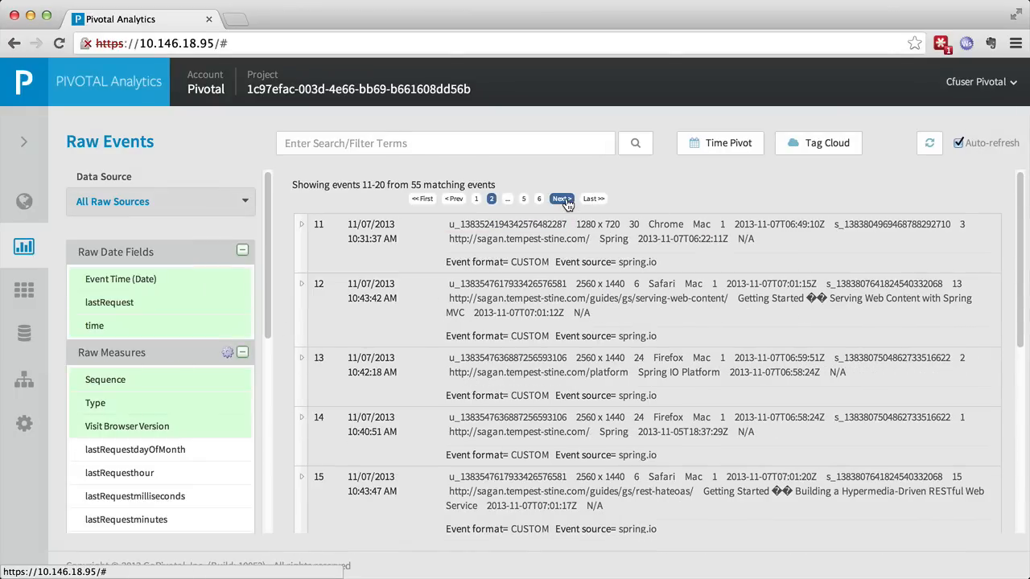
{"action": "left_click", "coordinate": [559, 200]}
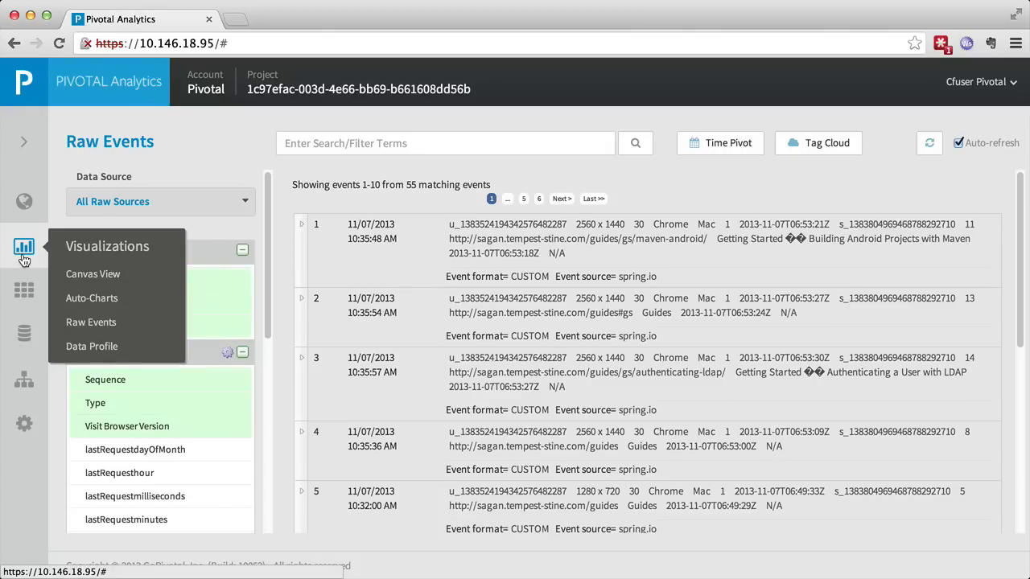
{"action": "left_click", "coordinate": [92, 298]}
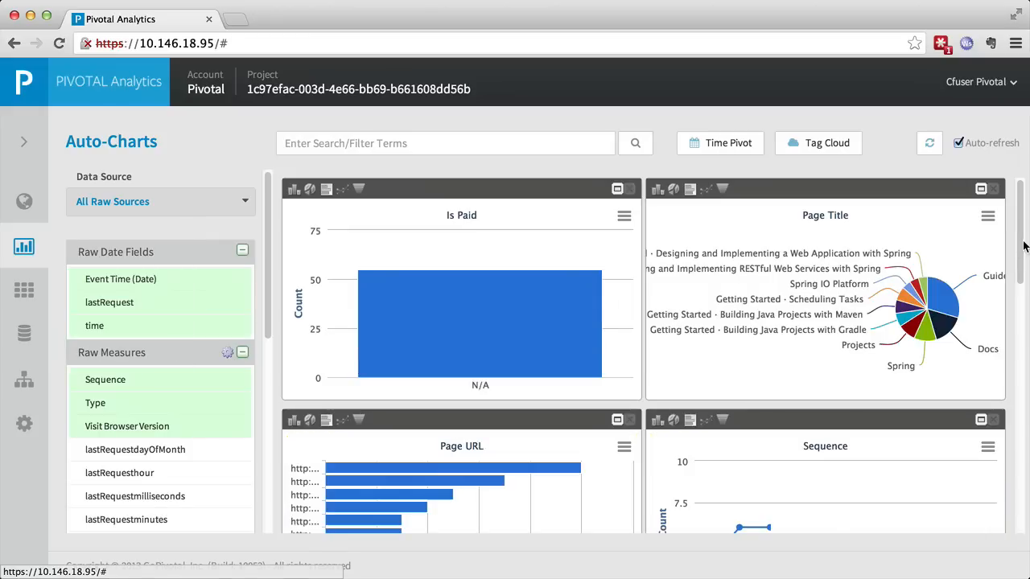
Scroll through the auto-generated charts and select the Event Time (Date) field
{"action": "scroll", "scroll_direction": "down", "scroll_amount": 3}
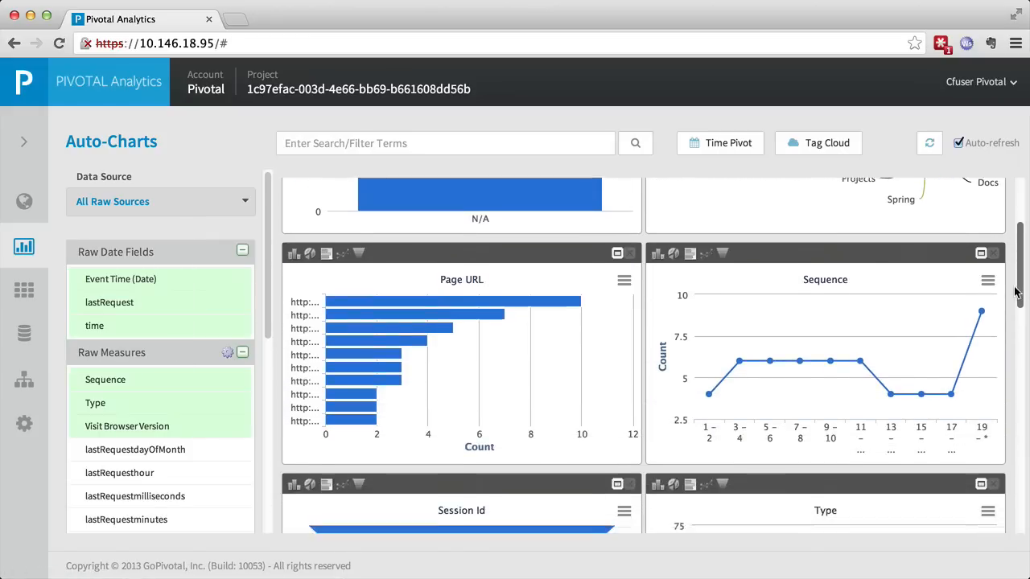
{"action": "scroll", "scroll_direction": "down", "scroll_amount": 3}
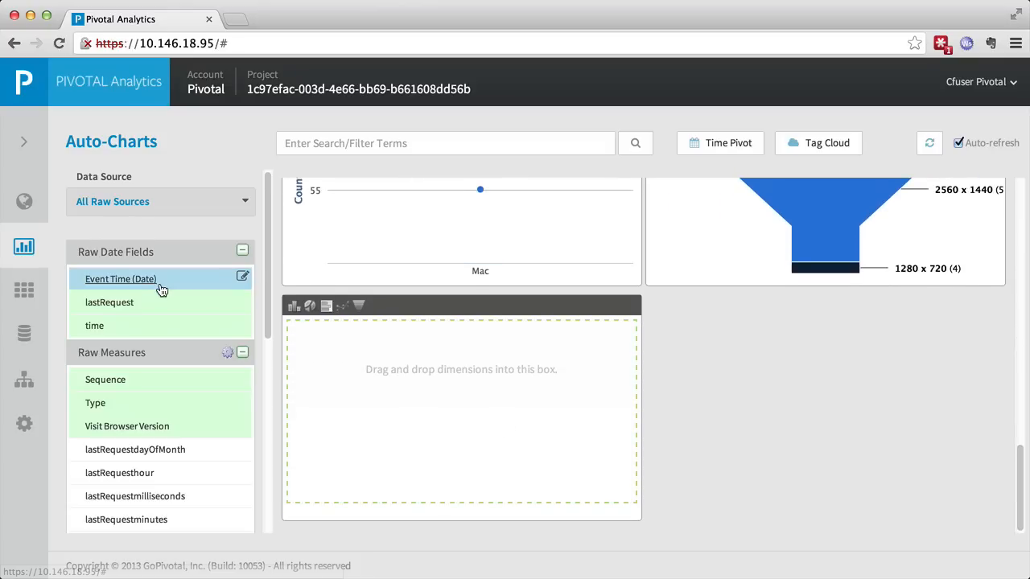
{"action": "left_click", "coordinate": [24, 289]}
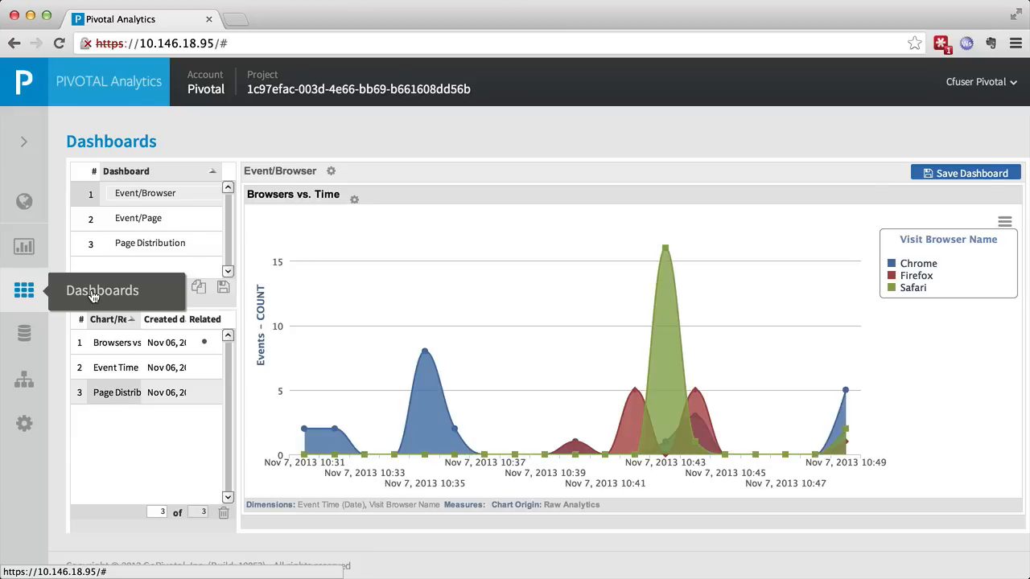
View the saved dashboards, including the Page Distribution dashboard
{"action": "left_click", "coordinate": [139, 219]}
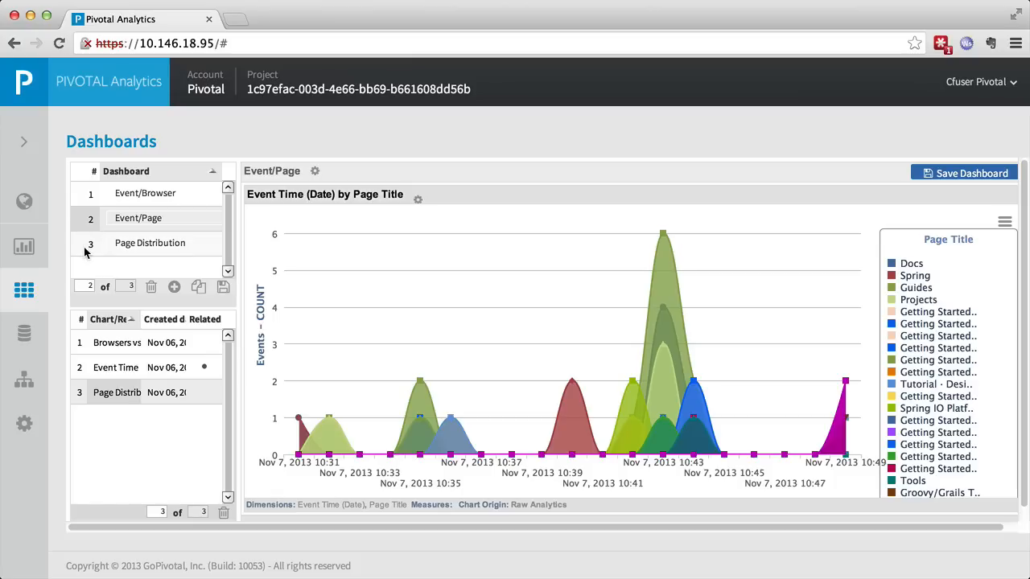
{"action": "left_click", "coordinate": [149, 243]}
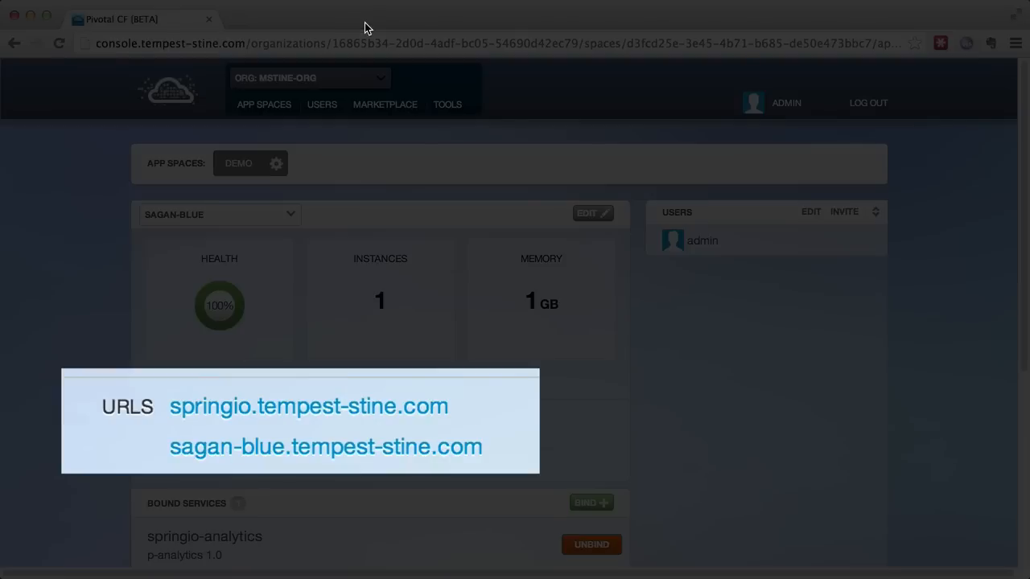
{"action": "mouse_move", "coordinate": [375, 392]}
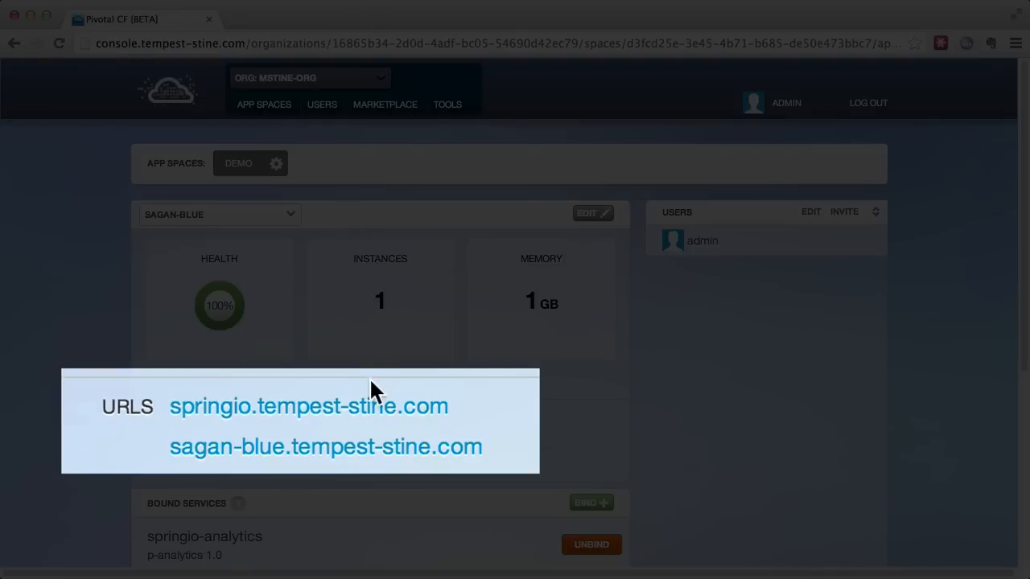
Replace 'Enterprise' with 'Platform' in the homepage headline in pages/index.html
{"action": "left_click", "coordinate": [309, 406]}
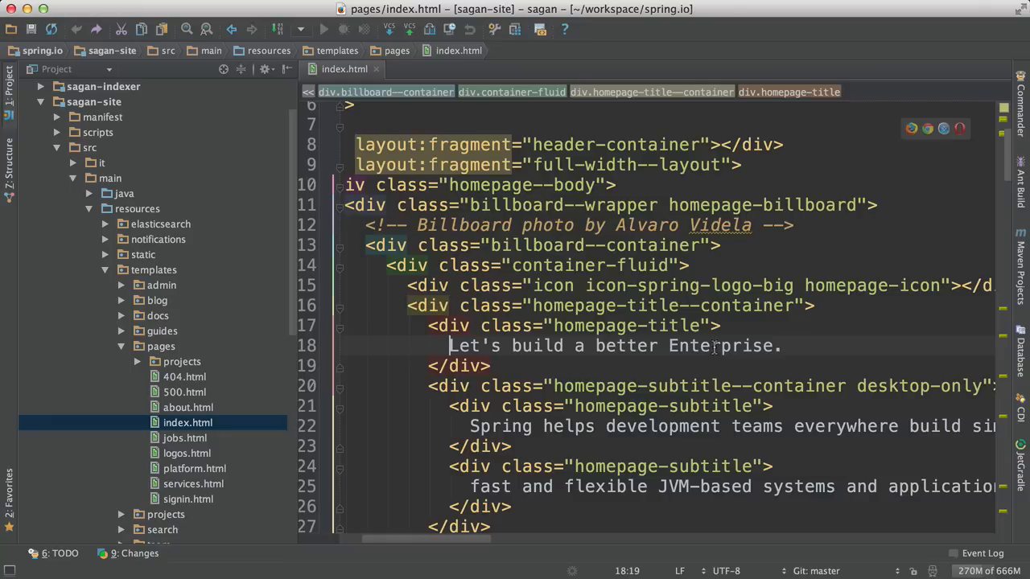
{"action": "type", "text": "Platform"}
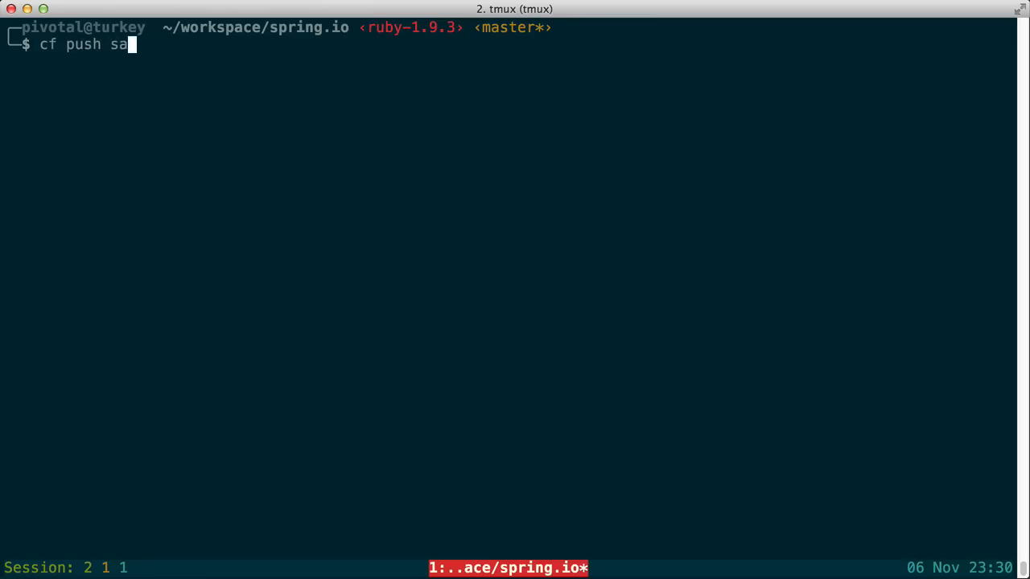
Deploy the updated site as sagan-green with cf push sagan-green
{"action": "type", "text": "gan-green"}
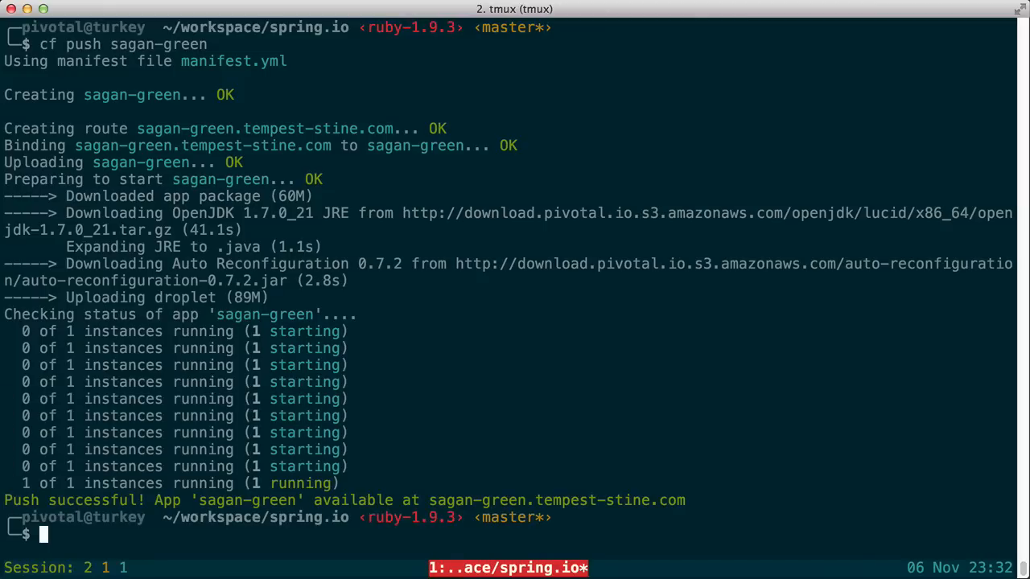
Map springio.tempest-stine.com to sagan-green with cf map
{"action": "type", "text": "cf map"}
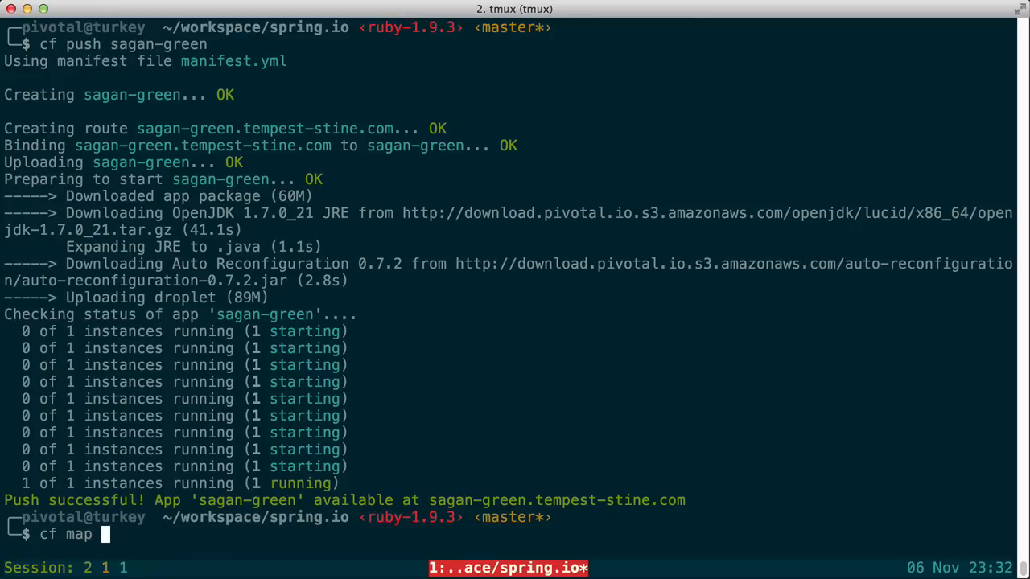
{"action": "type", "text": "sagan-"}
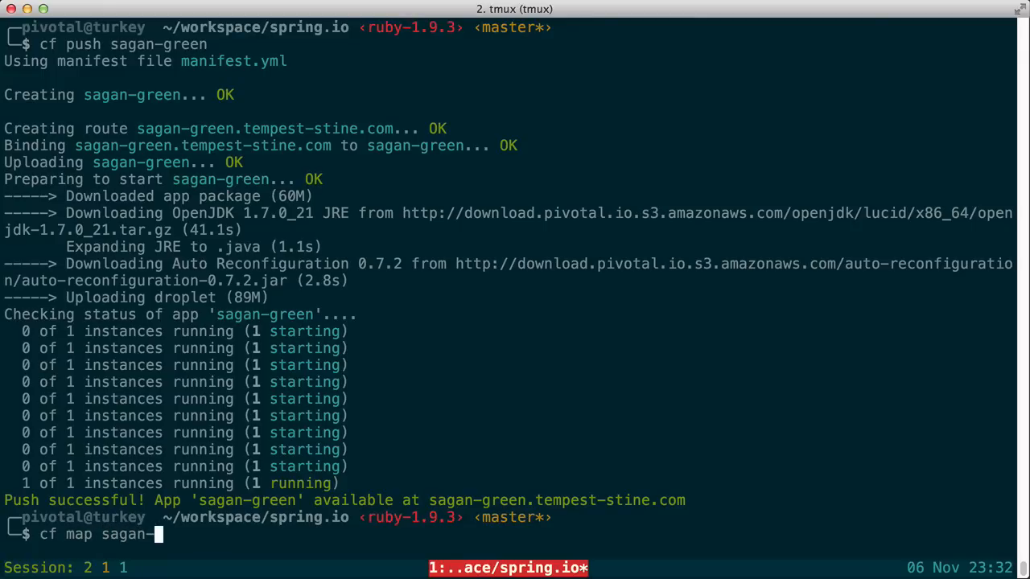
{"action": "type", "text": "green"}
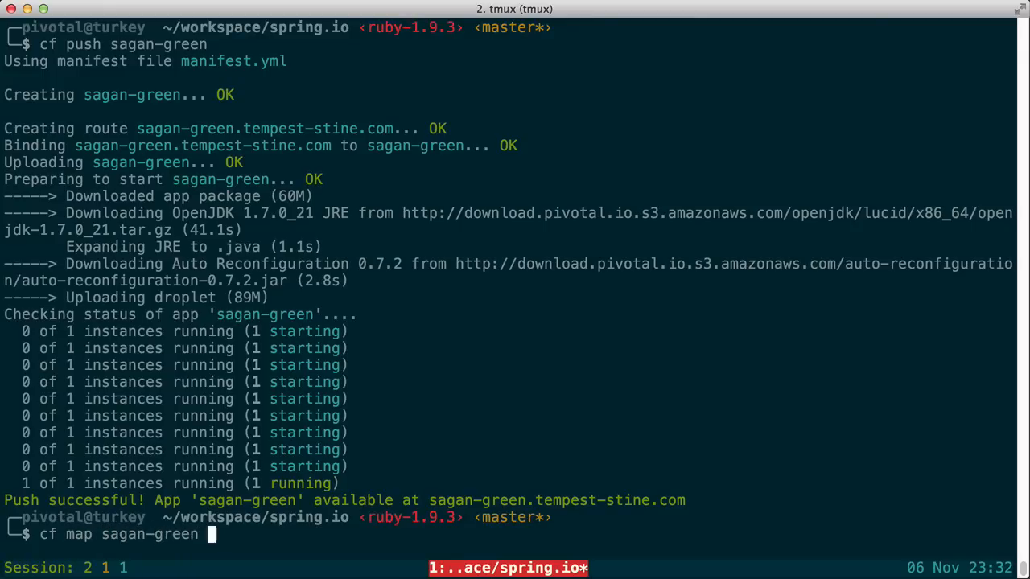
{"action": "type", "text": "springio"}
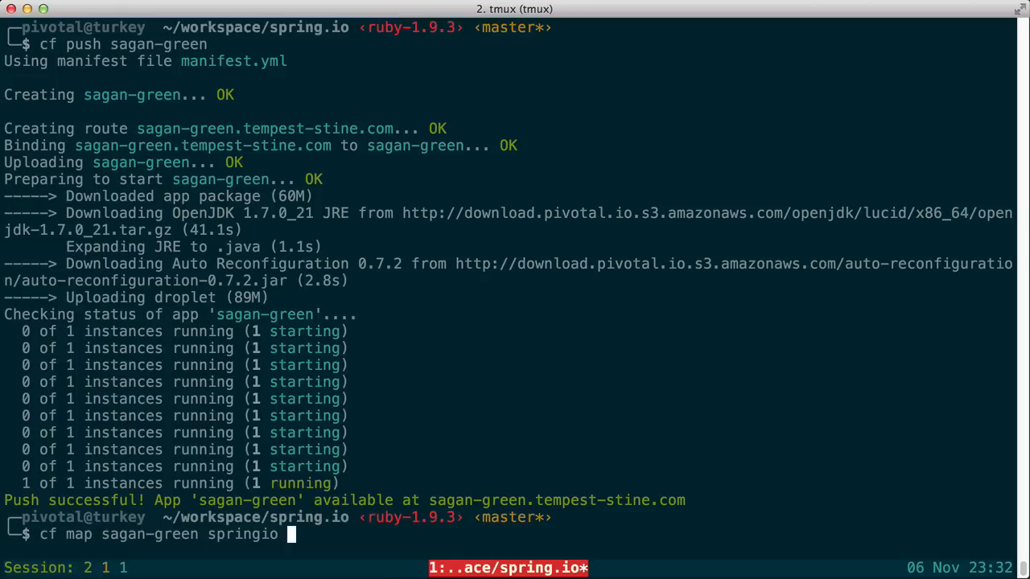
{"action": "type", "text": "tempest-stine."}
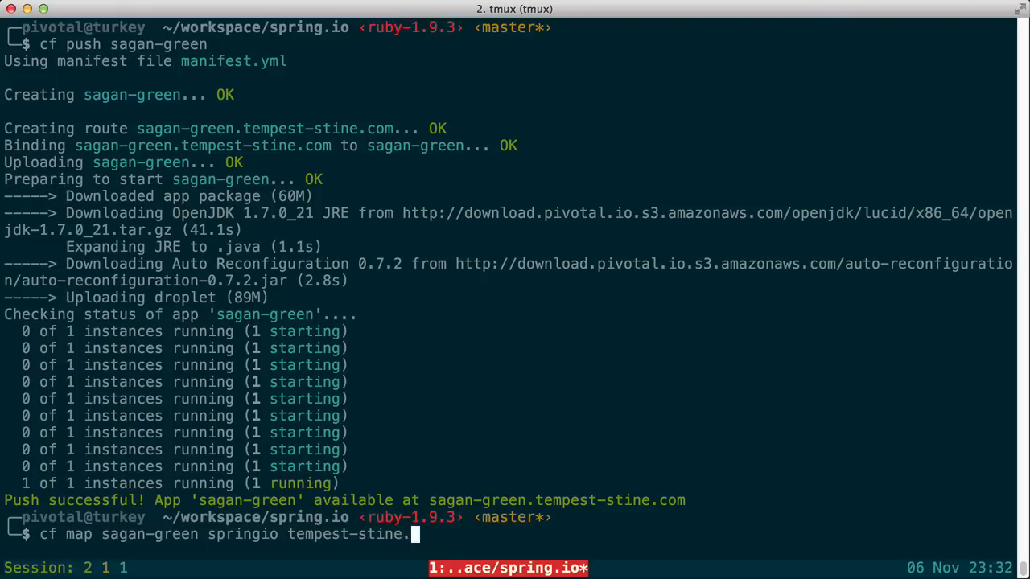
{"action": "type", "text": "com"}
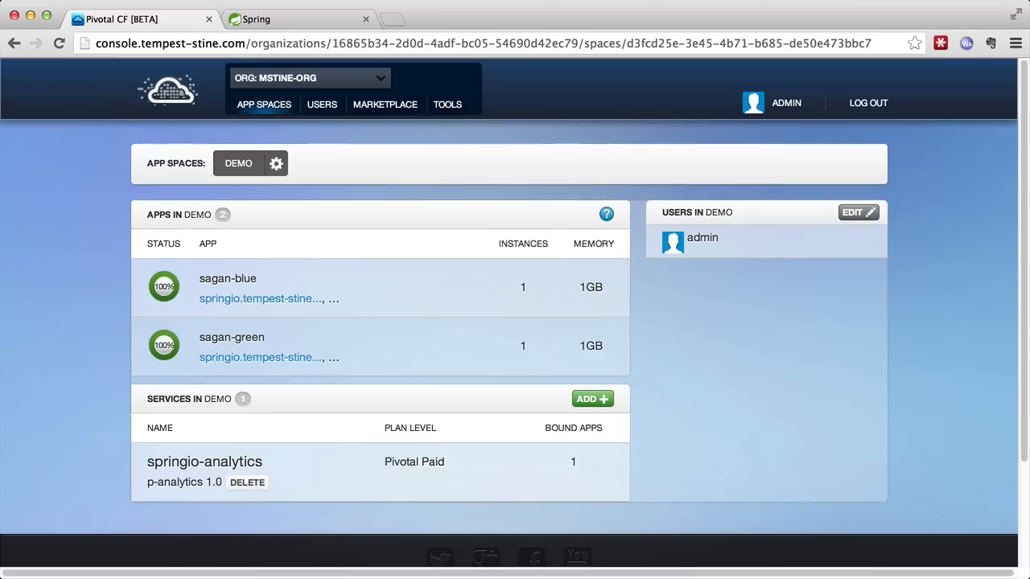
{"action": "mouse_move", "coordinate": [639, 448]}
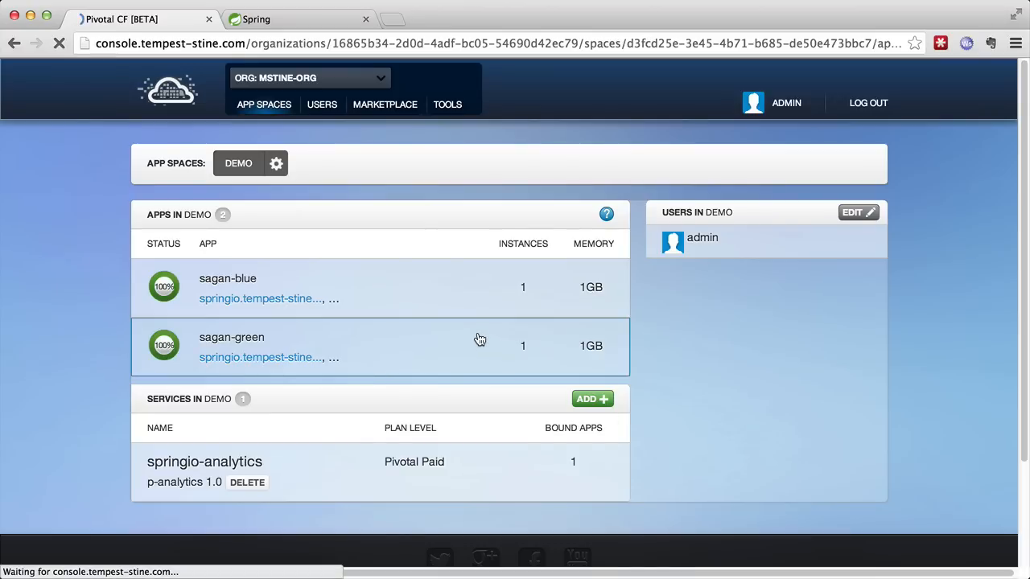
Inspect sagan-green's details in the Demo space, confirming it serves the springio route
{"action": "left_click", "coordinate": [231, 338]}
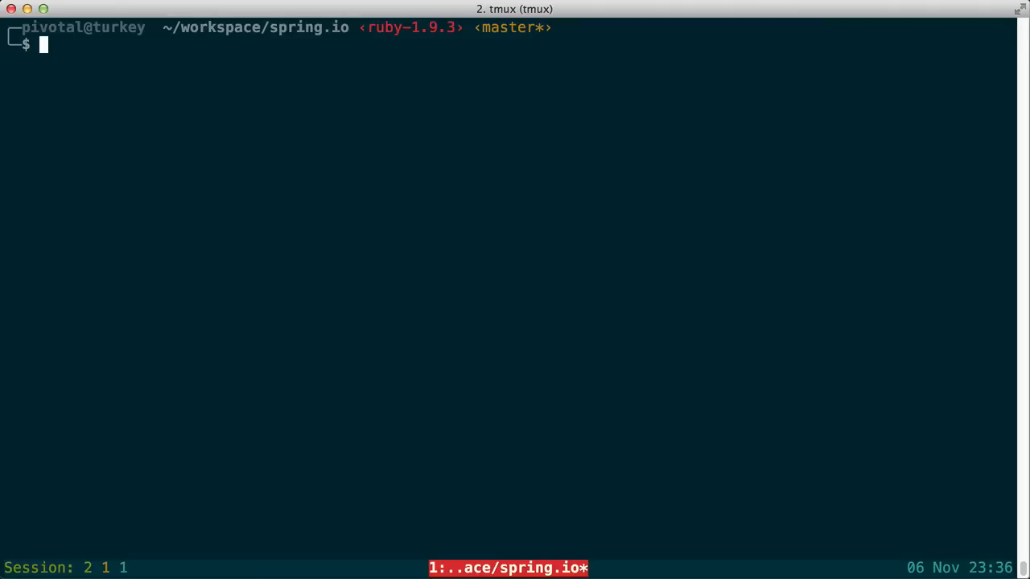
Unmap springio.tempest-stine.com from sagan-blue and load the site showing the 'Platform' headline
{"action": "type", "text": "cf unmap springio"}
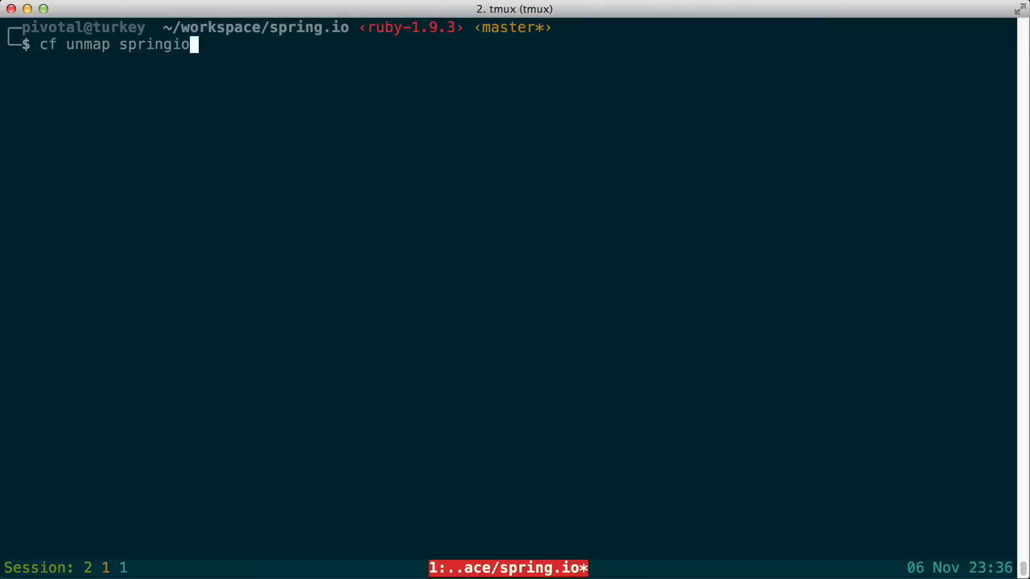
{"action": "type", "text": ".tempest-stine.com sagan-"}
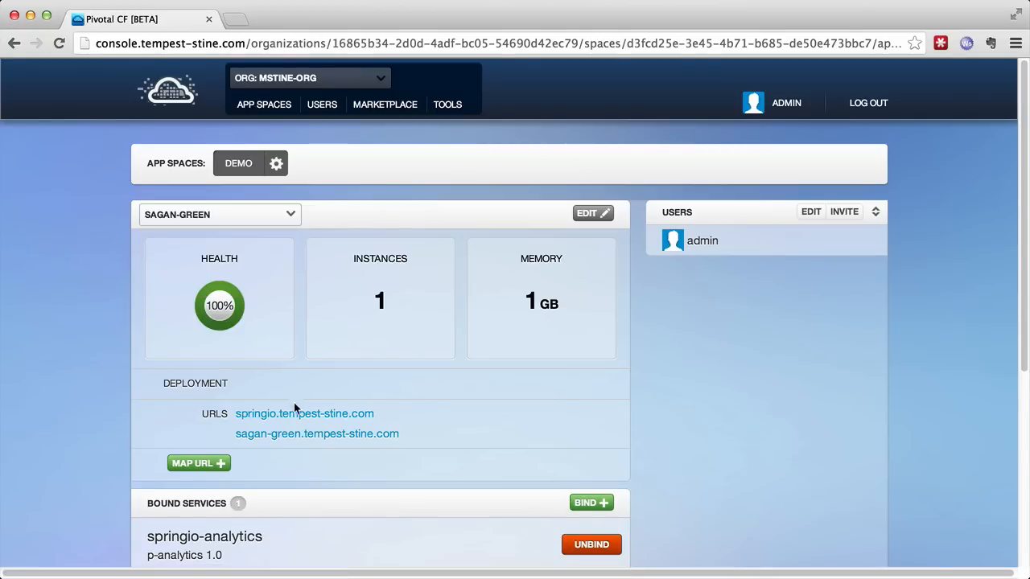
{"action": "left_click", "coordinate": [304, 412]}
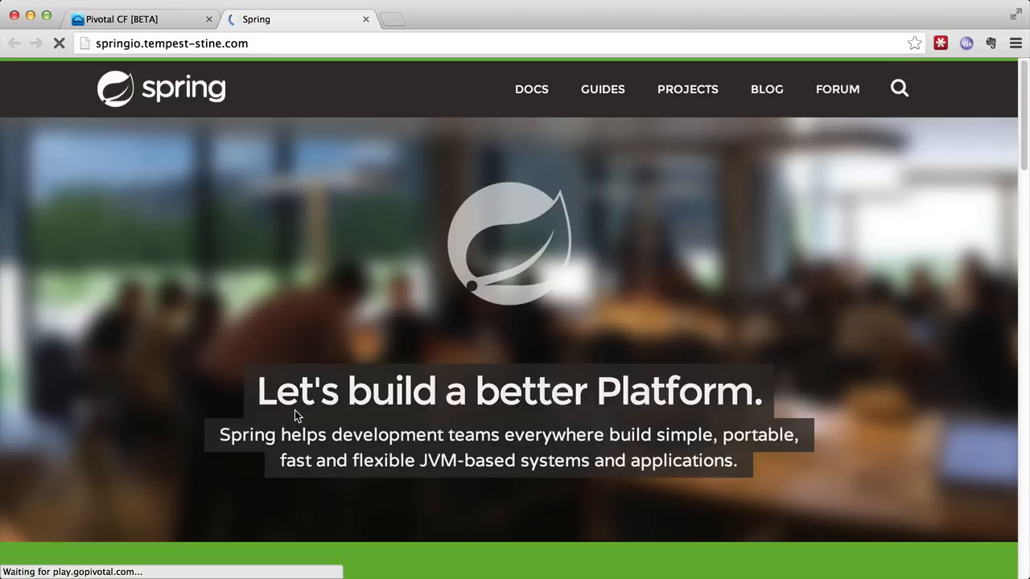